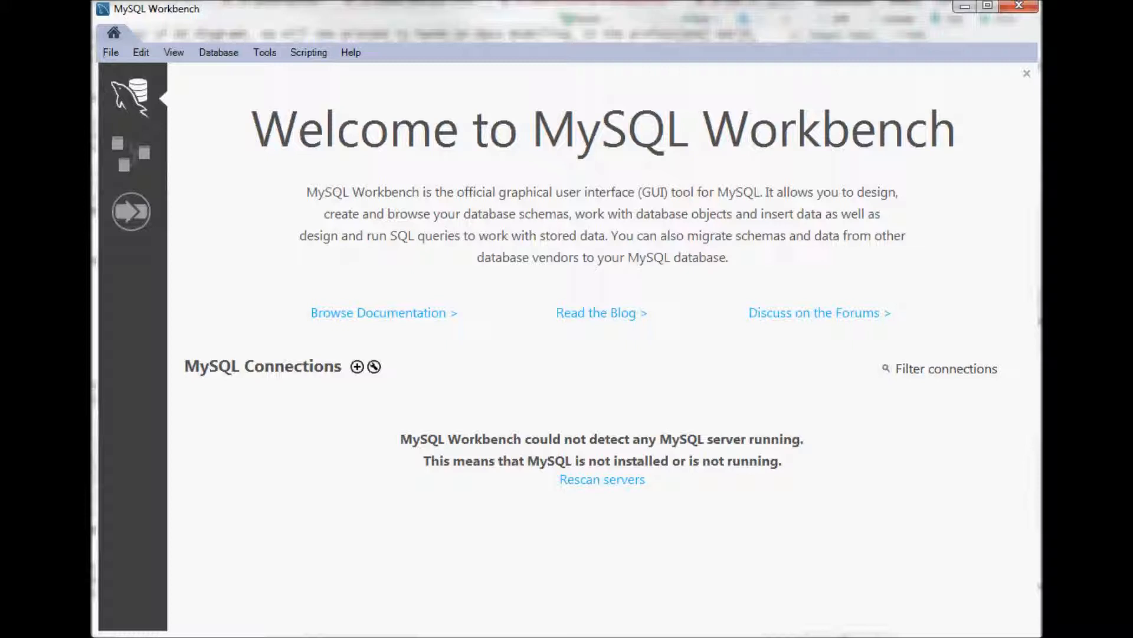
{"action": "mouse_move", "coordinate": [130, 155]}
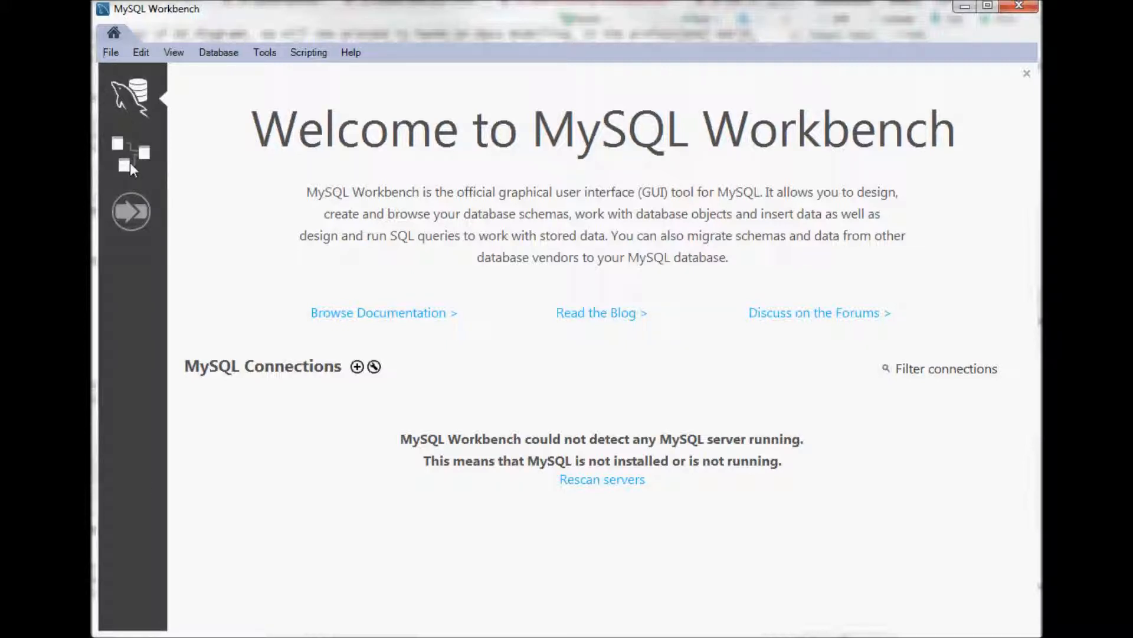
{"action": "mouse_move", "coordinate": [141, 164]}
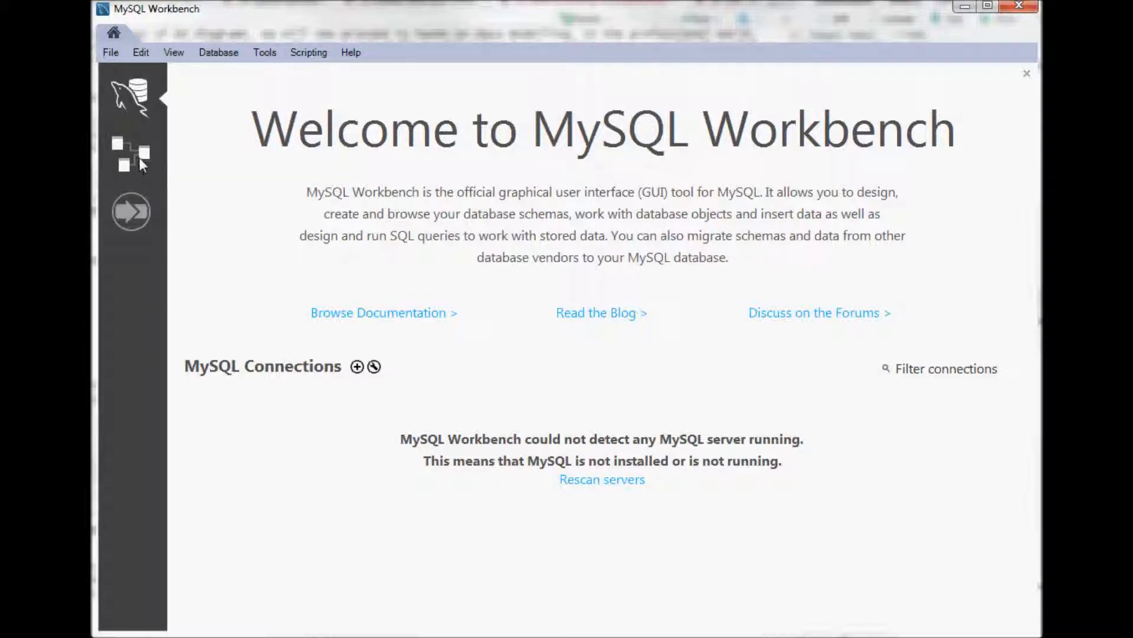
Show the Models page listing the saved sakila_full model.
{"action": "left_click", "coordinate": [131, 154]}
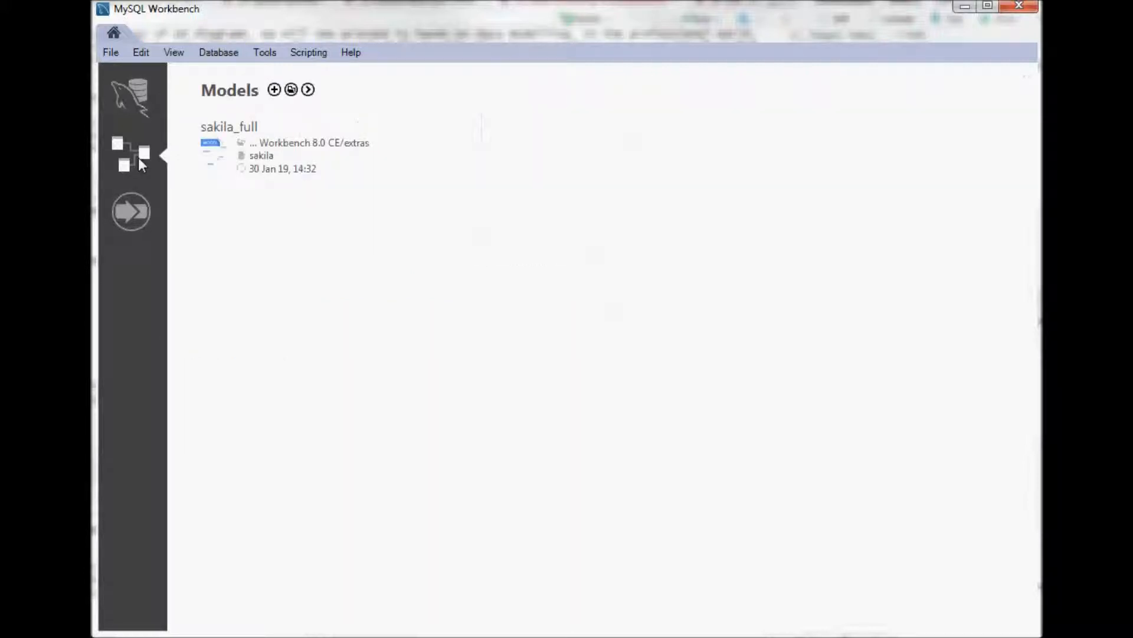
{"action": "mouse_move", "coordinate": [148, 203]}
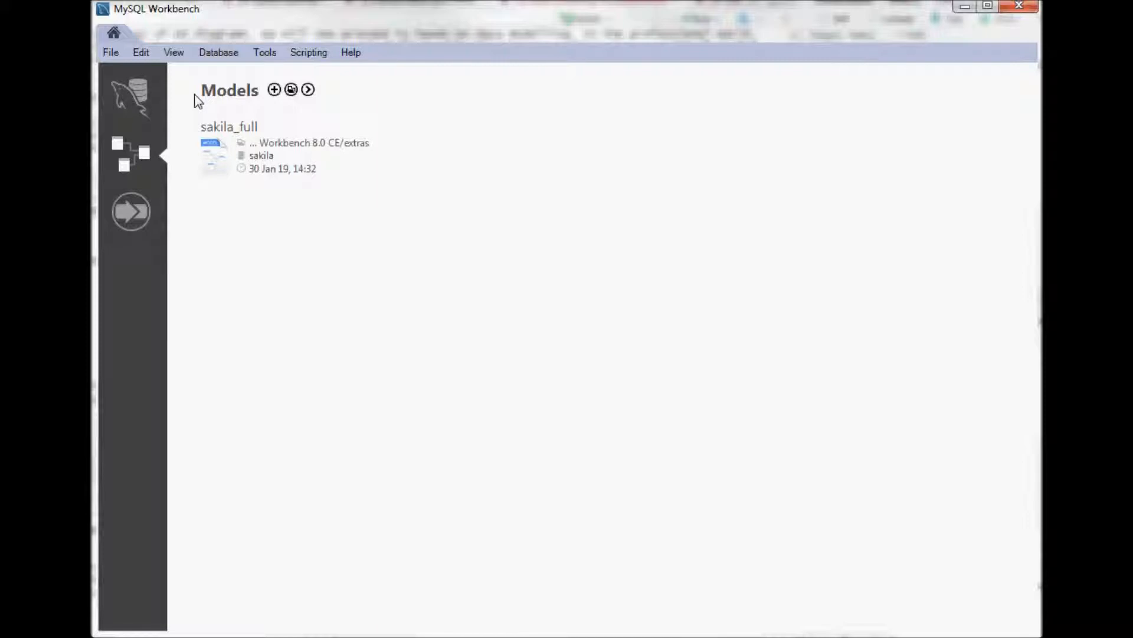
{"action": "mouse_move", "coordinate": [120, 78]}
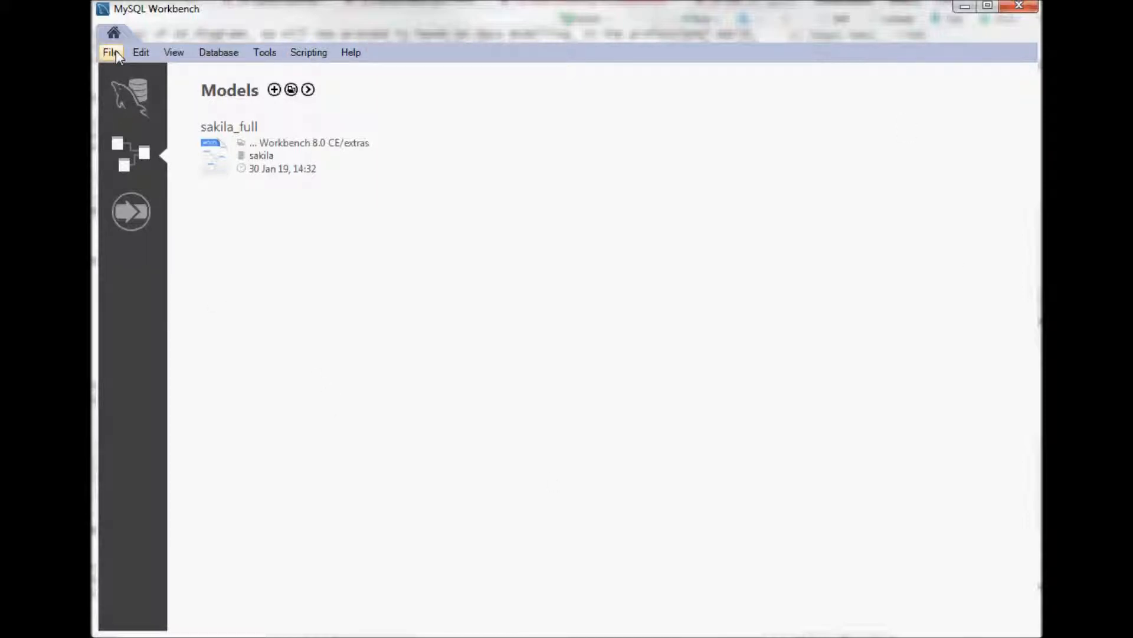
Create a new blank MySQL Model tab with no diagrams.
{"action": "left_click", "coordinate": [112, 52]}
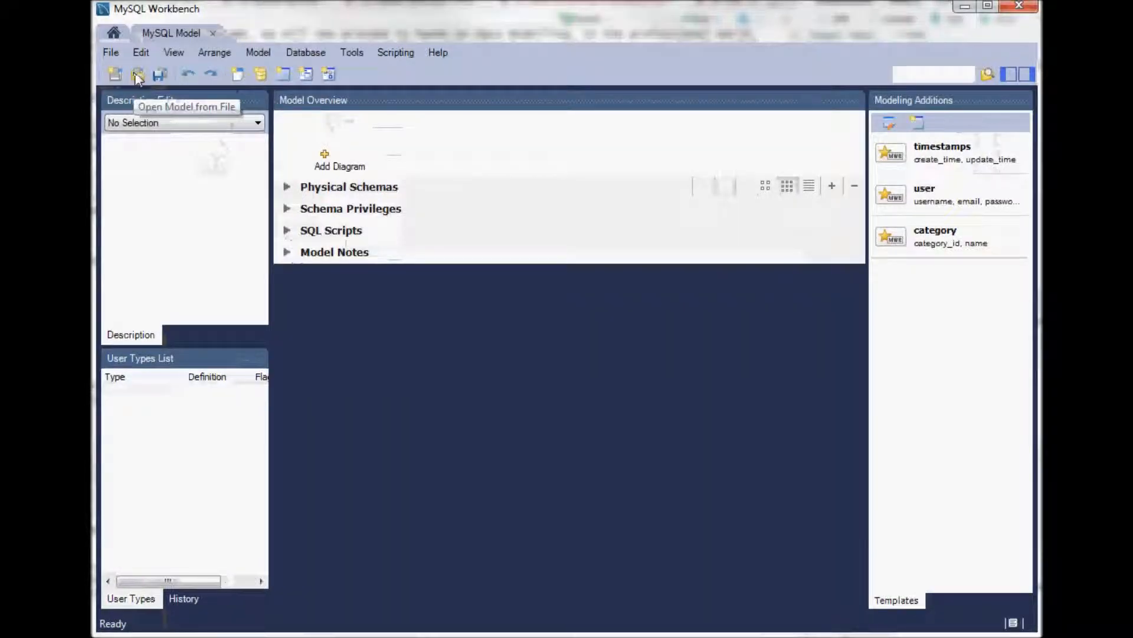
{"action": "mouse_move", "coordinate": [376, 130]}
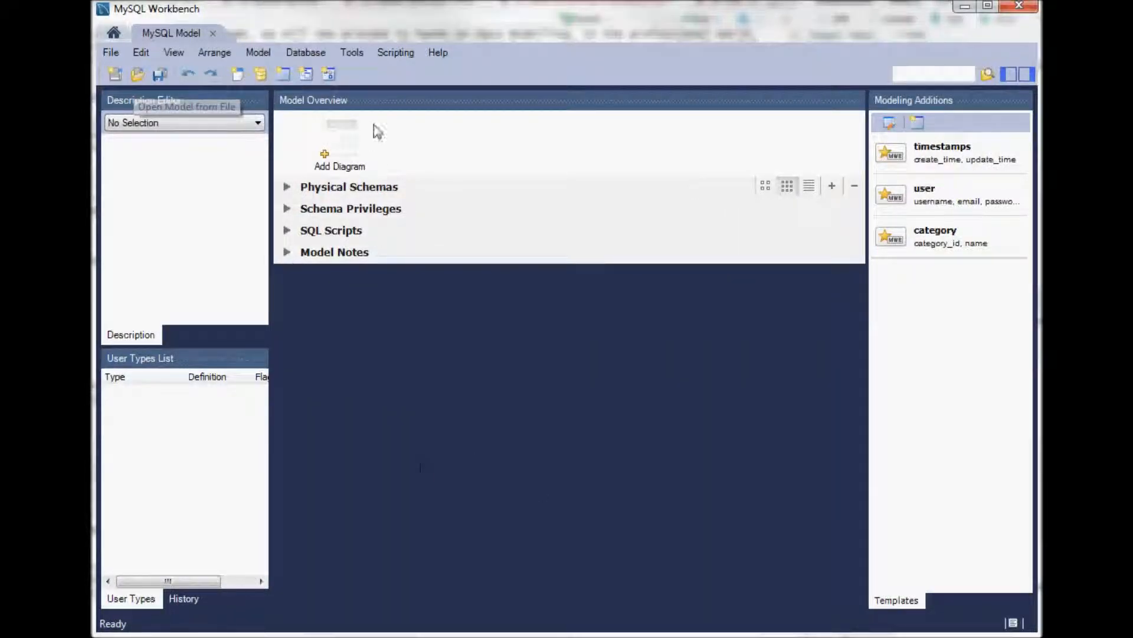
{"action": "mouse_move", "coordinate": [347, 139]}
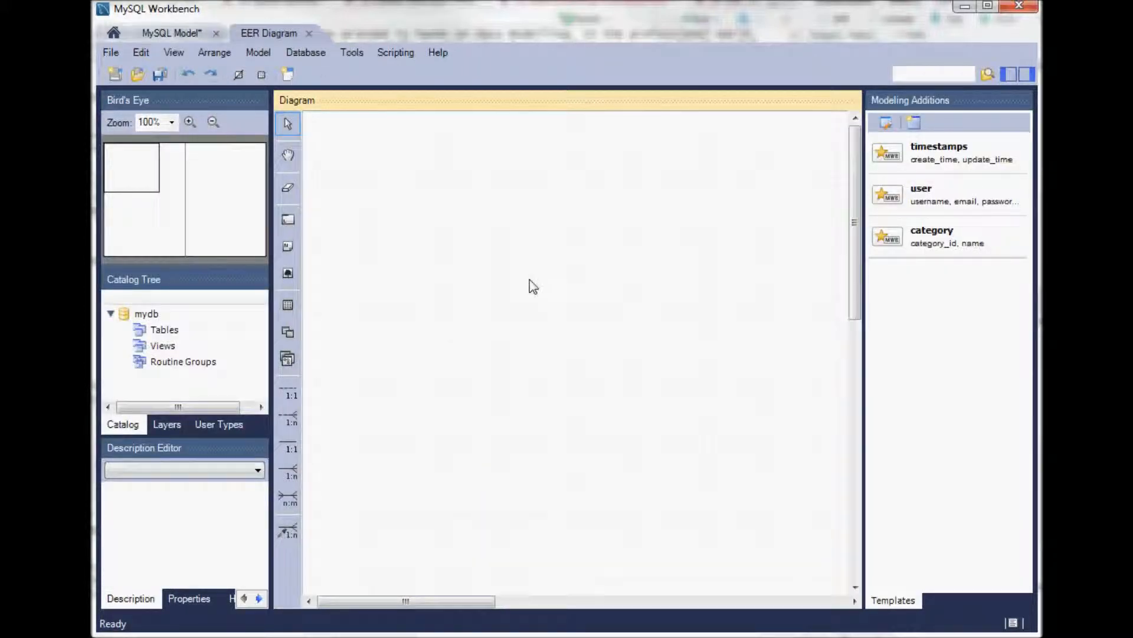
{"action": "mouse_move", "coordinate": [539, 277]}
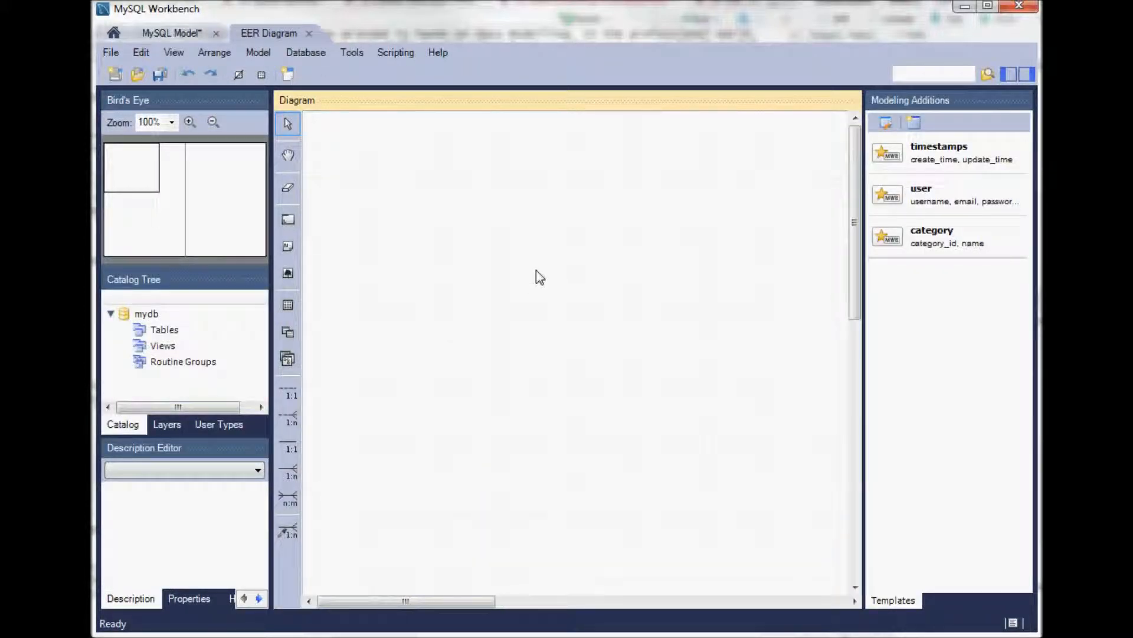
{"action": "mouse_move", "coordinate": [307, 477]}
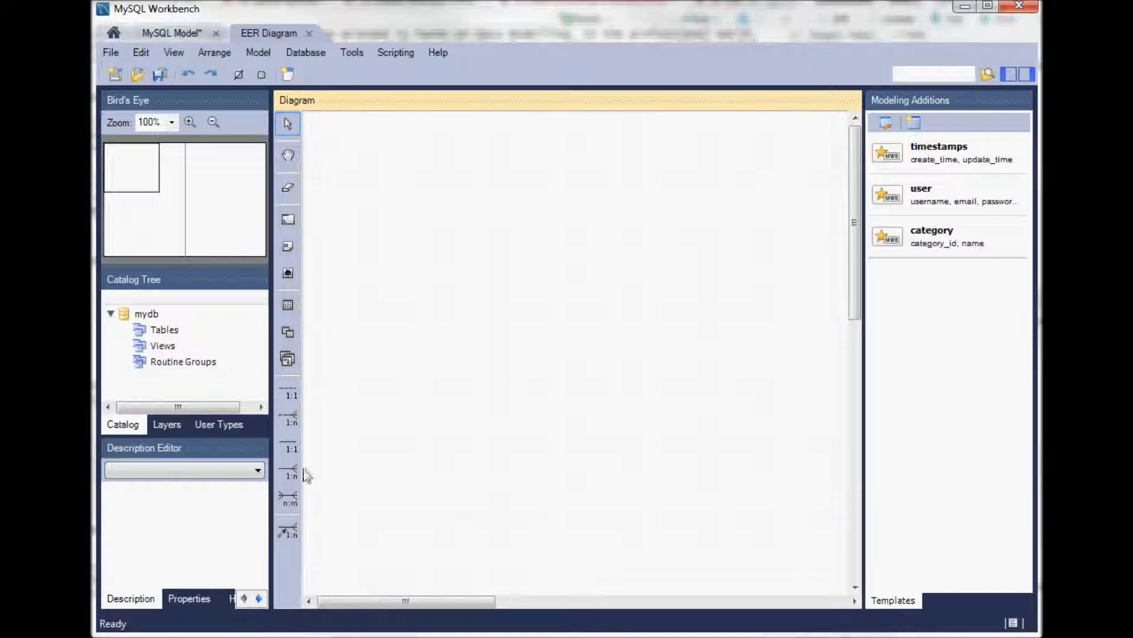
{"action": "mouse_move", "coordinate": [274, 487]}
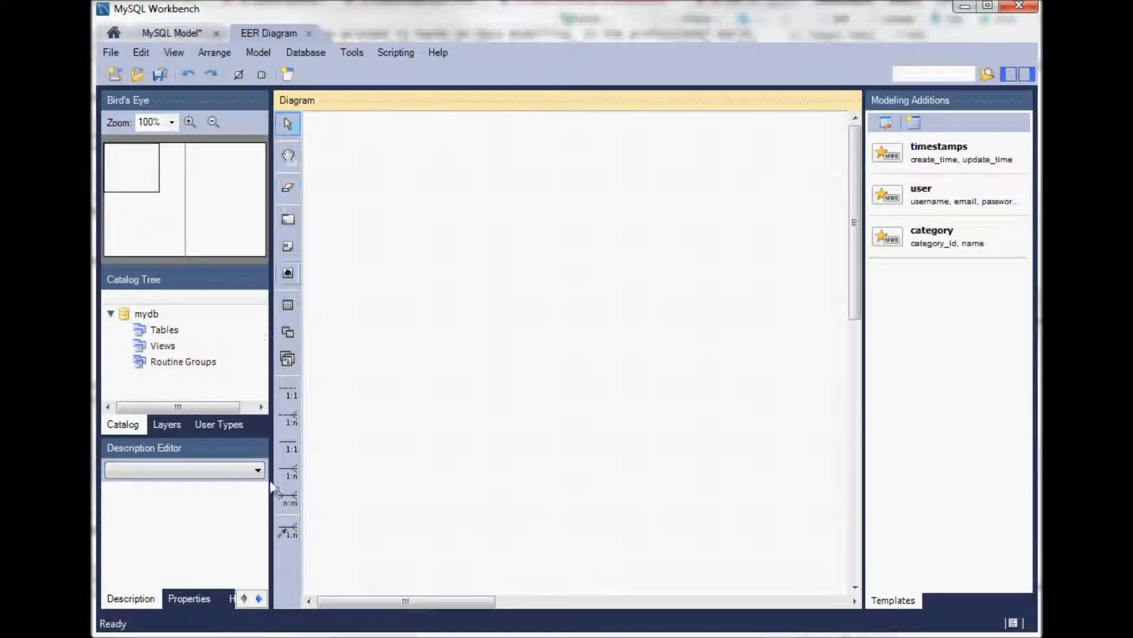
{"action": "mouse_move", "coordinate": [322, 111]}
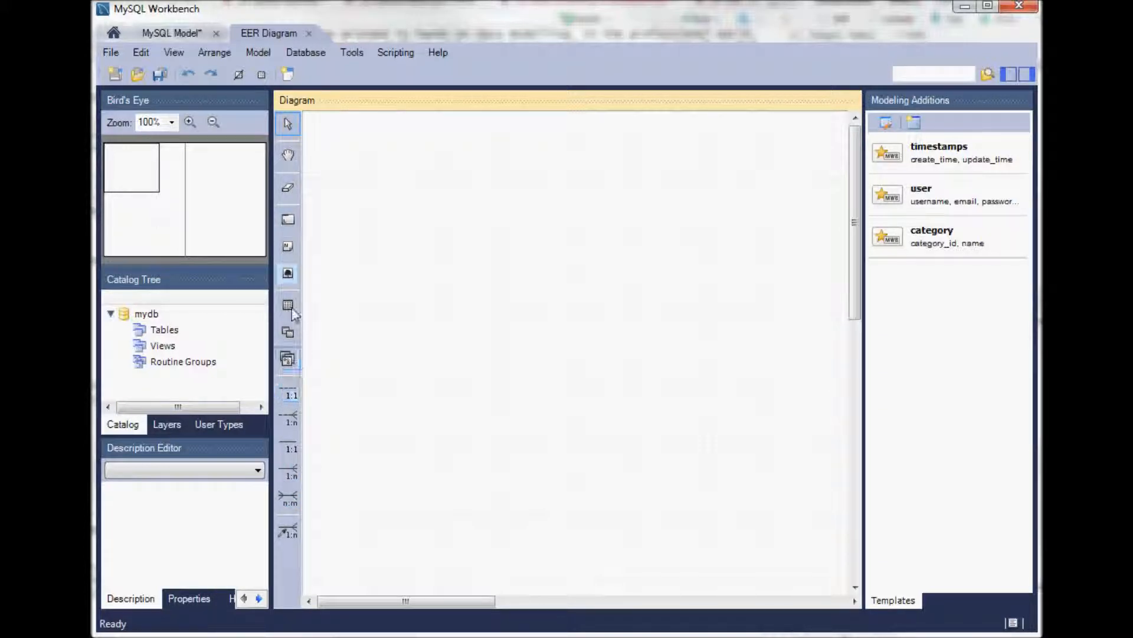
{"action": "mouse_move", "coordinate": [288, 305]}
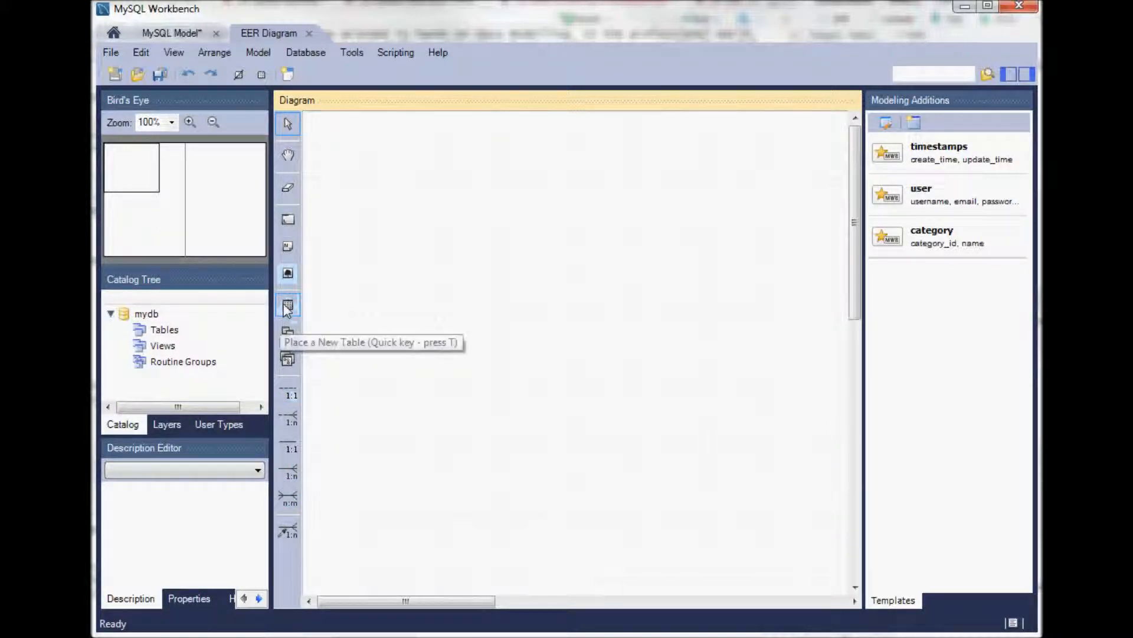
Place table1 in the diagram's upper left in schema mydb and open its editor.
{"action": "left_click", "coordinate": [286, 305]}
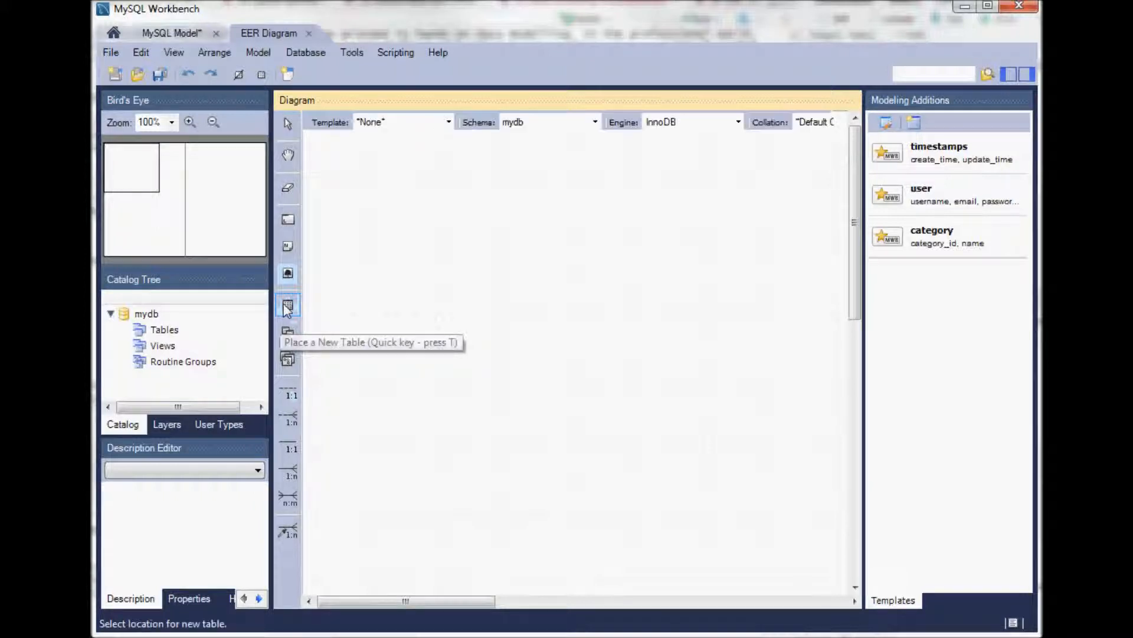
{"action": "mouse_move", "coordinate": [403, 220]}
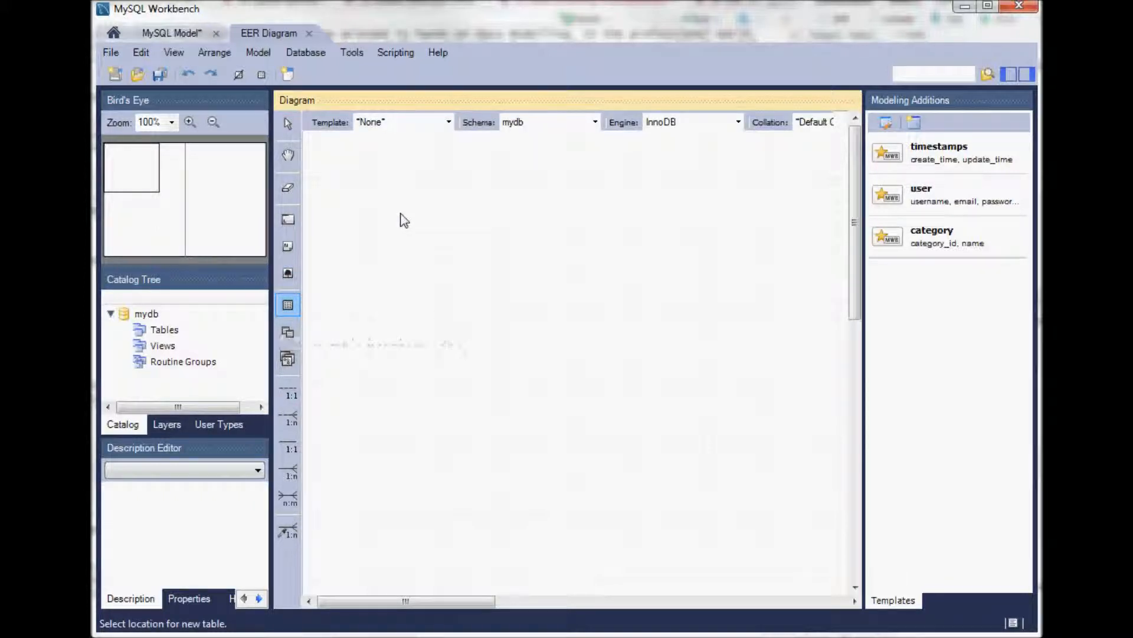
{"action": "left_click", "coordinate": [422, 242]}
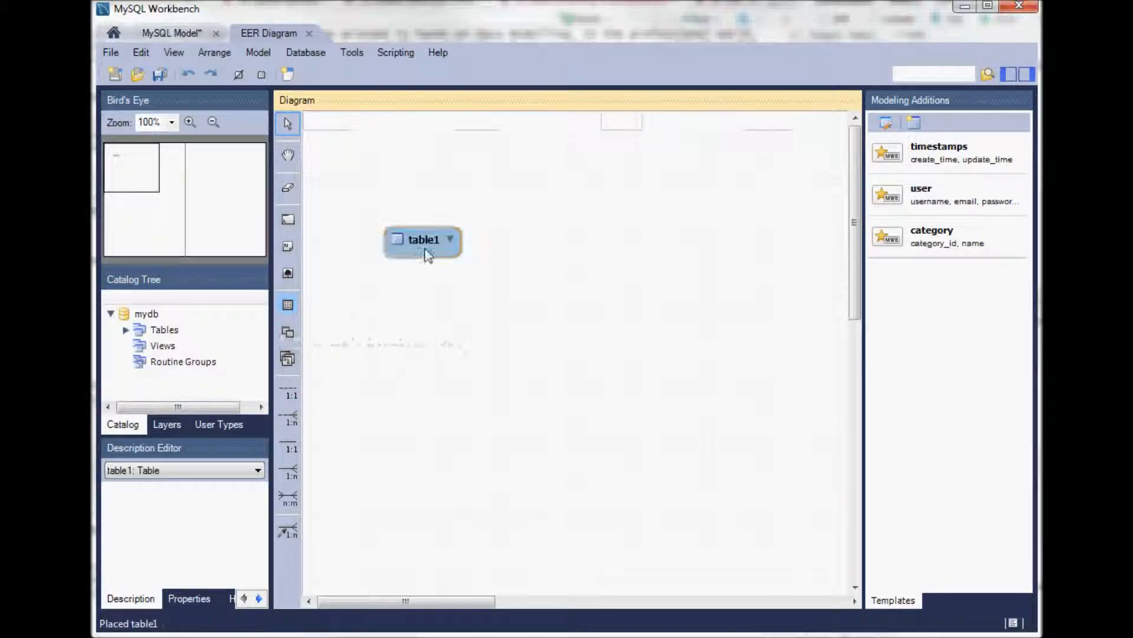
{"action": "mouse_move", "coordinate": [462, 268]}
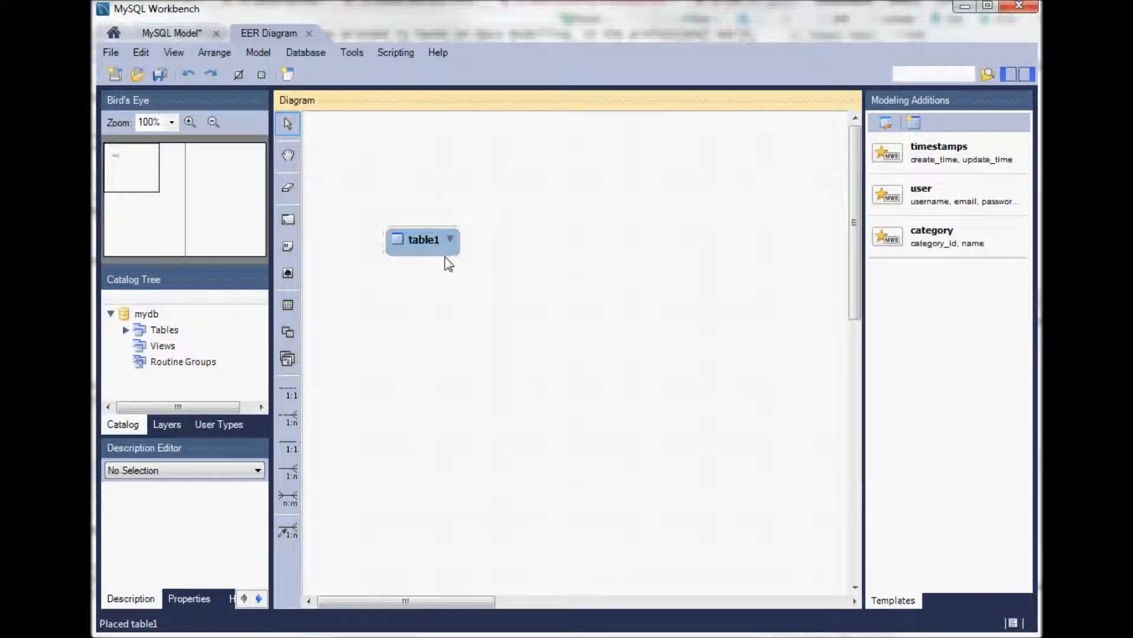
{"action": "left_click", "coordinate": [424, 240]}
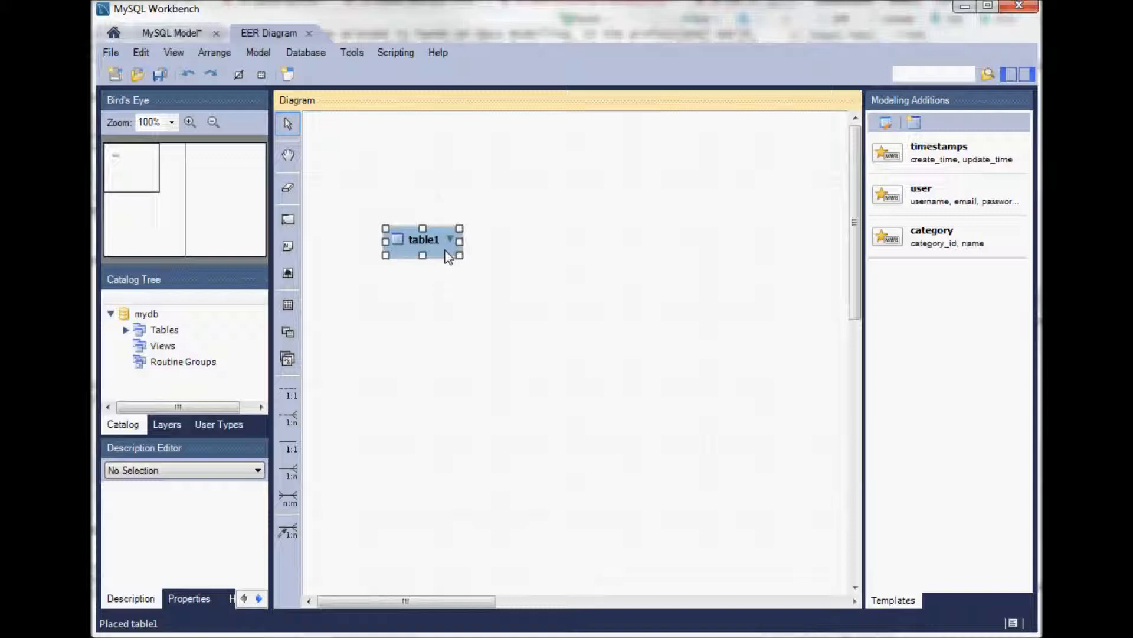
{"action": "left_click", "coordinate": [423, 239]}
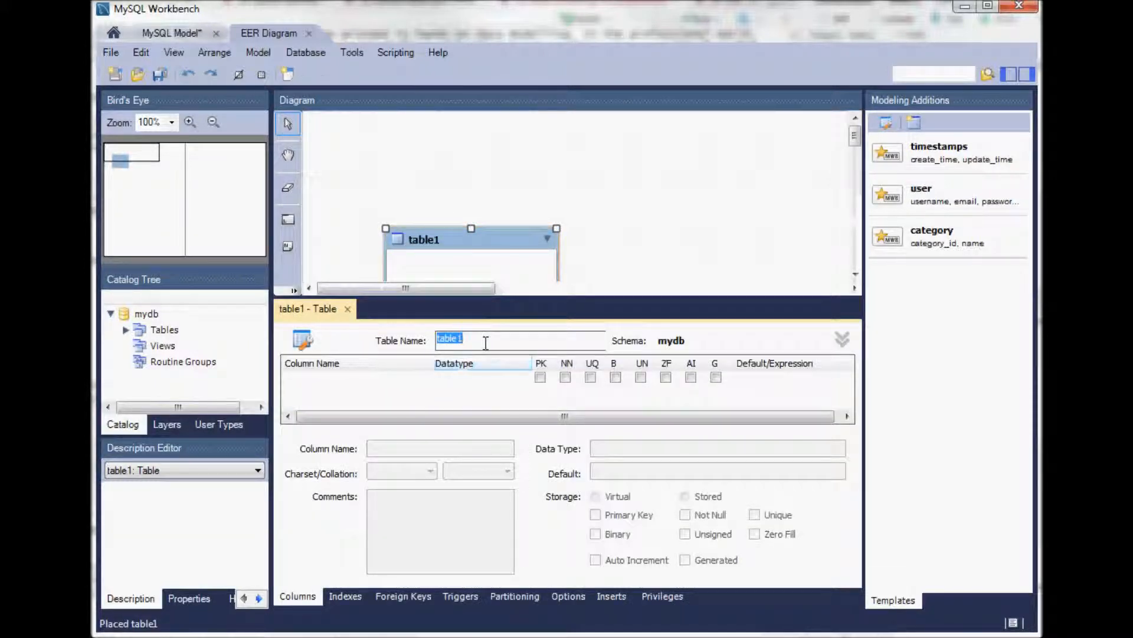
{"action": "mouse_move", "coordinate": [487, 370]}
{"action": "type", "text": "Landowner"}
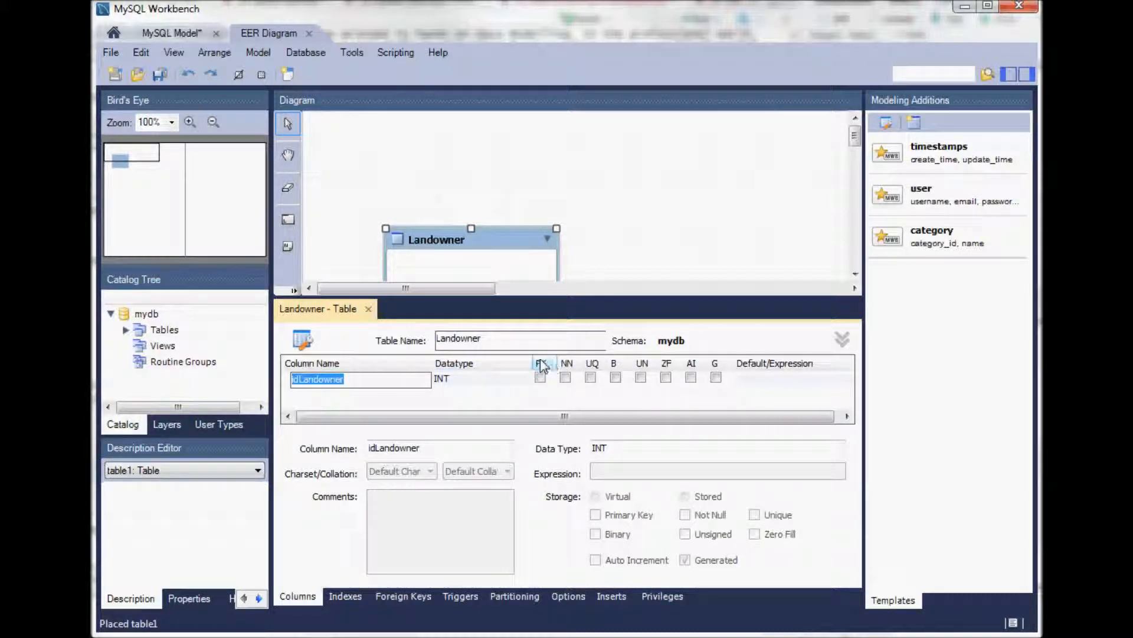
Add the idLandowner INT column to Landowner as primary key and not null.
{"action": "left_click", "coordinate": [541, 377]}
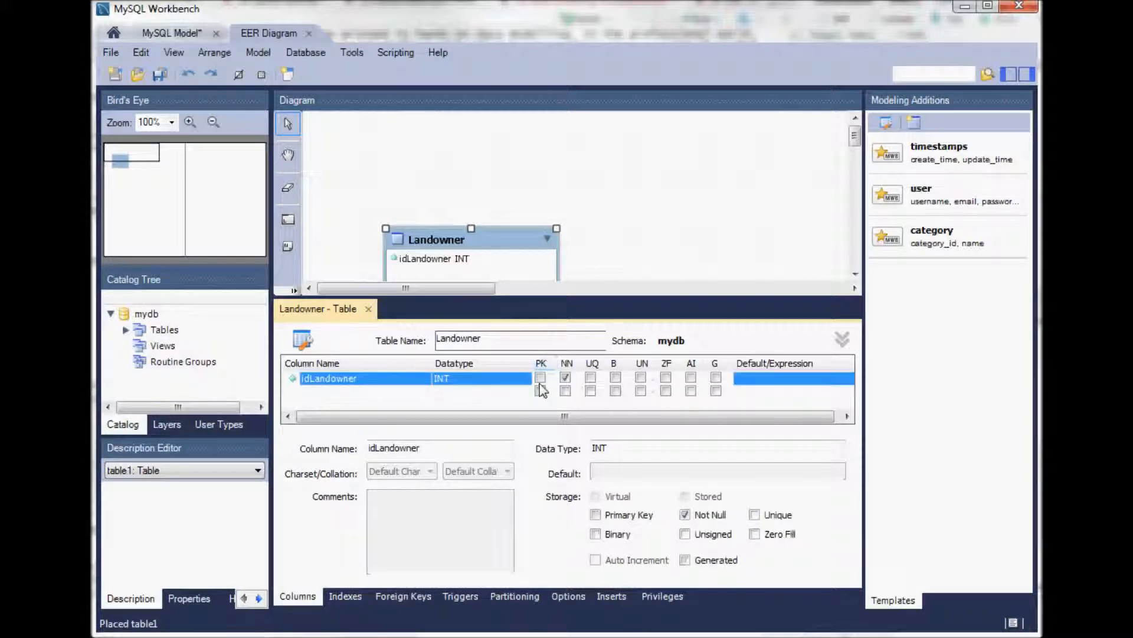
{"action": "left_click", "coordinate": [540, 377]}
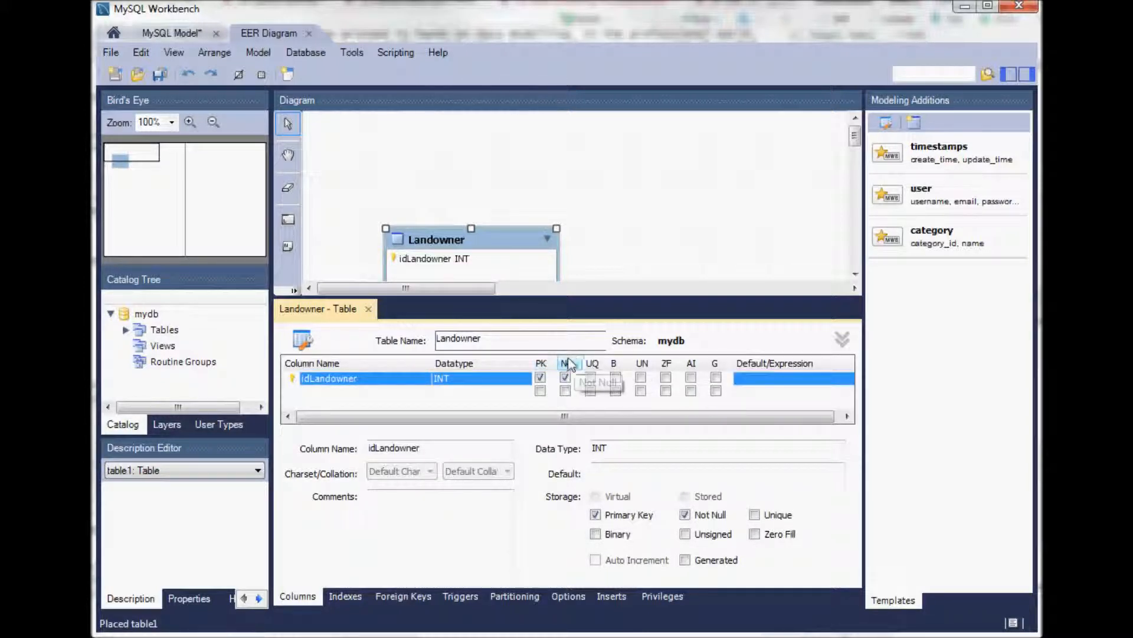
{"action": "mouse_move", "coordinate": [566, 377]}
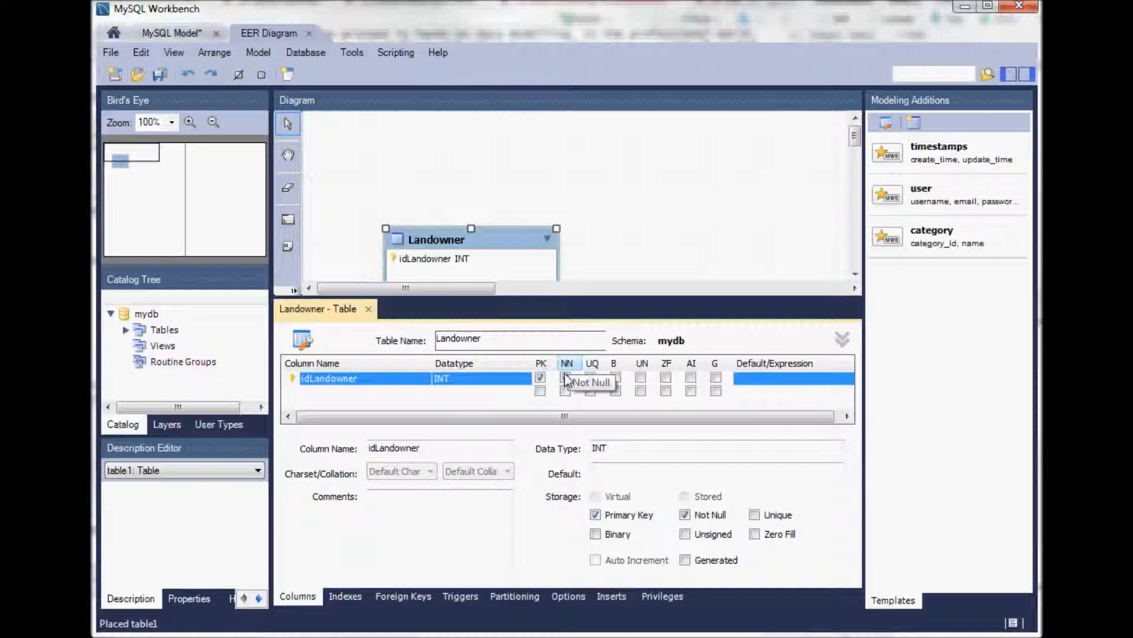
{"action": "left_click", "coordinate": [566, 378]}
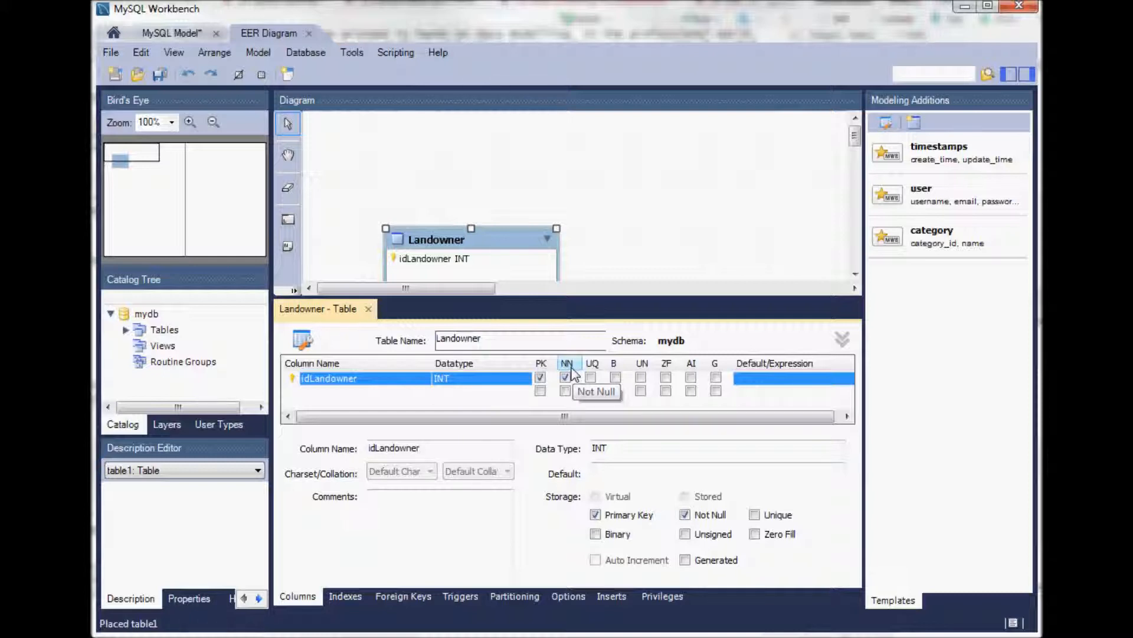
{"action": "mouse_move", "coordinate": [566, 379]}
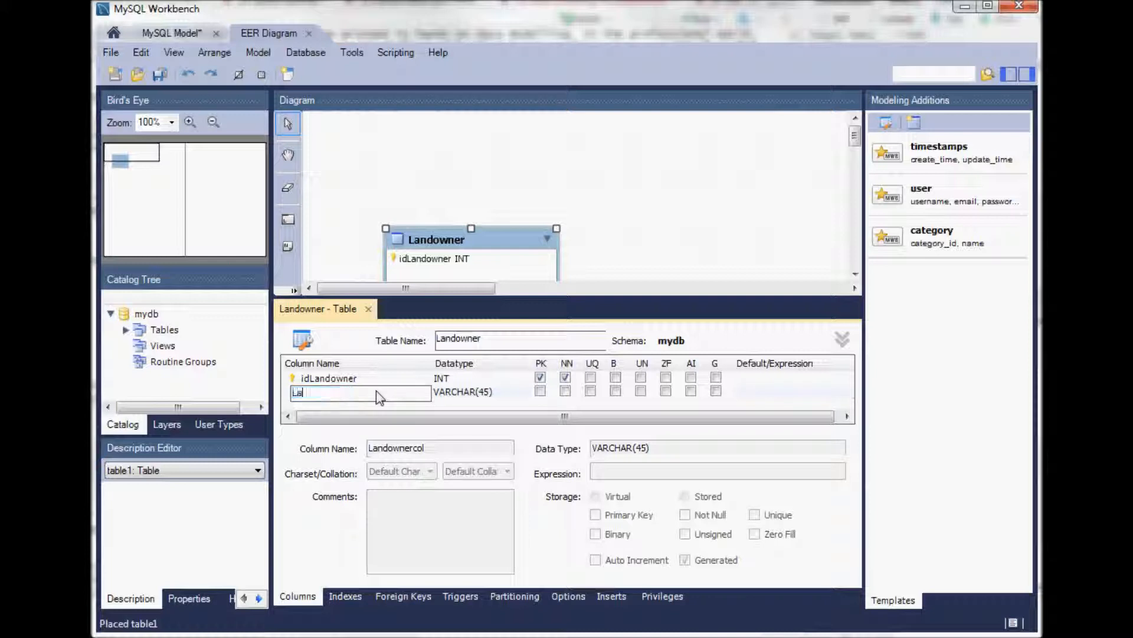
Add a Last-name VARCHAR(45) column and begin entering First-name.
{"action": "type", "text": "Last-na"}
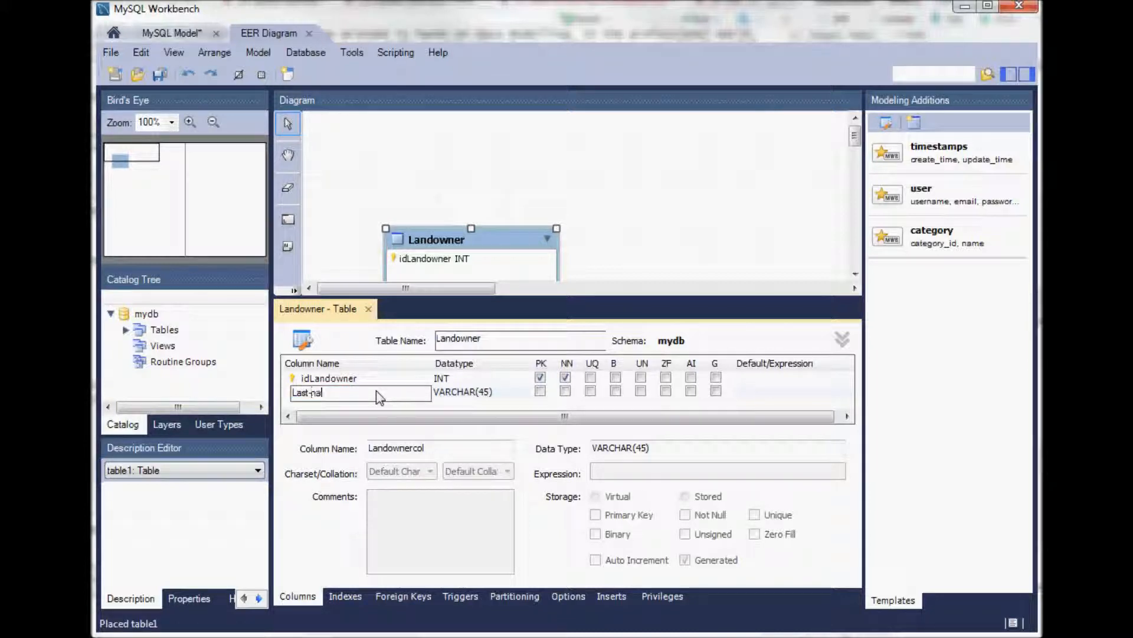
{"action": "type", "text": "me"}
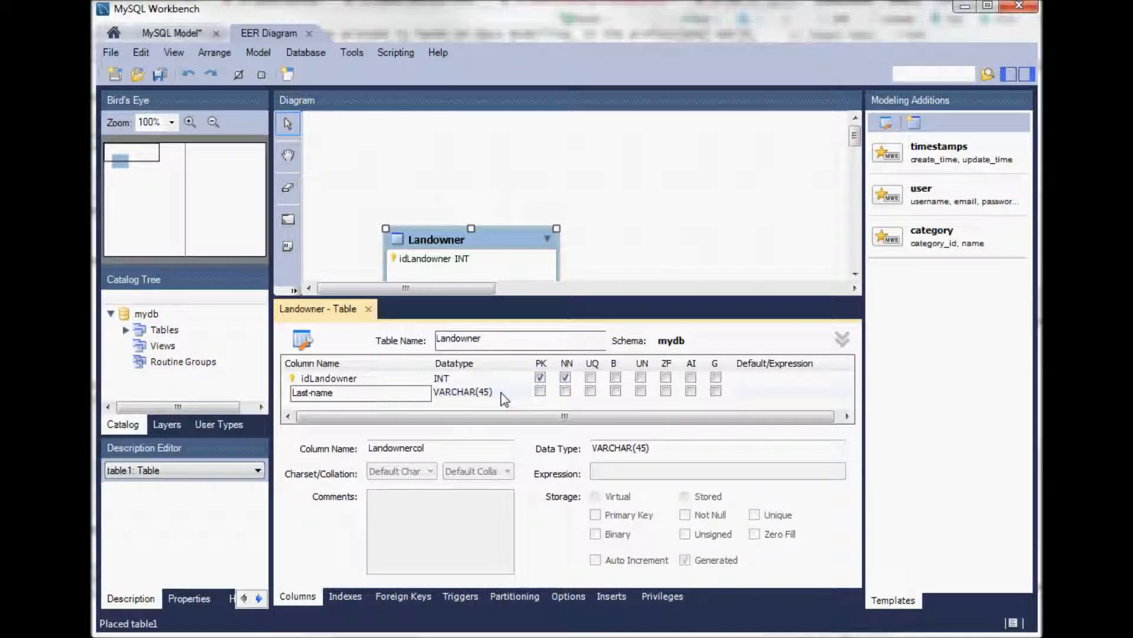
{"action": "left_click", "coordinate": [360, 393]}
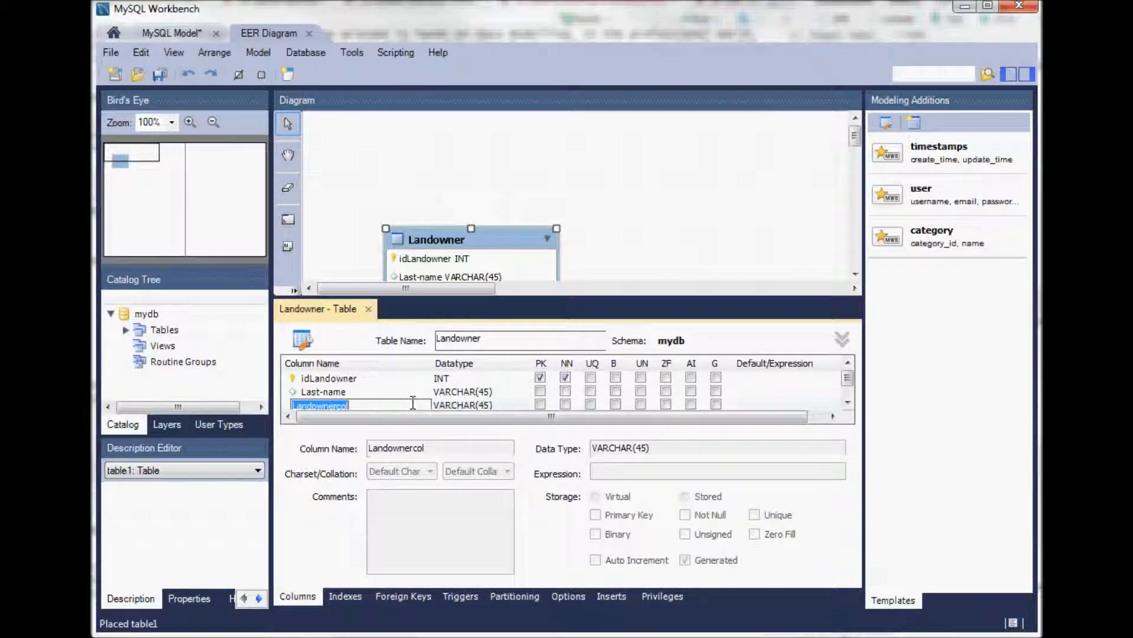
{"action": "type", "text": "First-nal"}
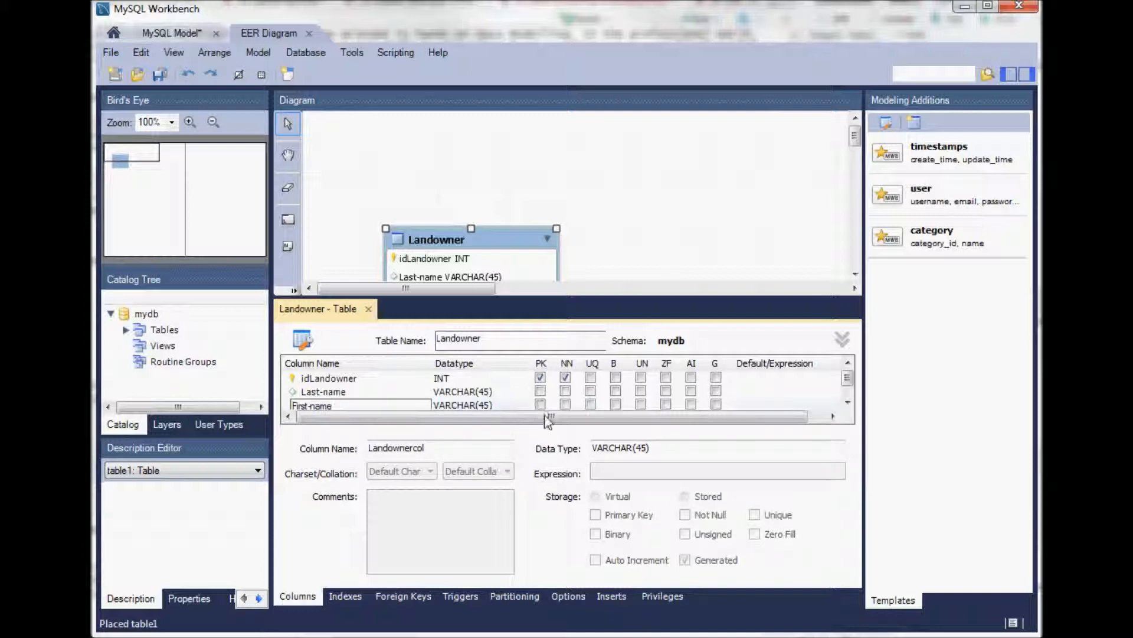
{"action": "mouse_move", "coordinate": [645, 251]}
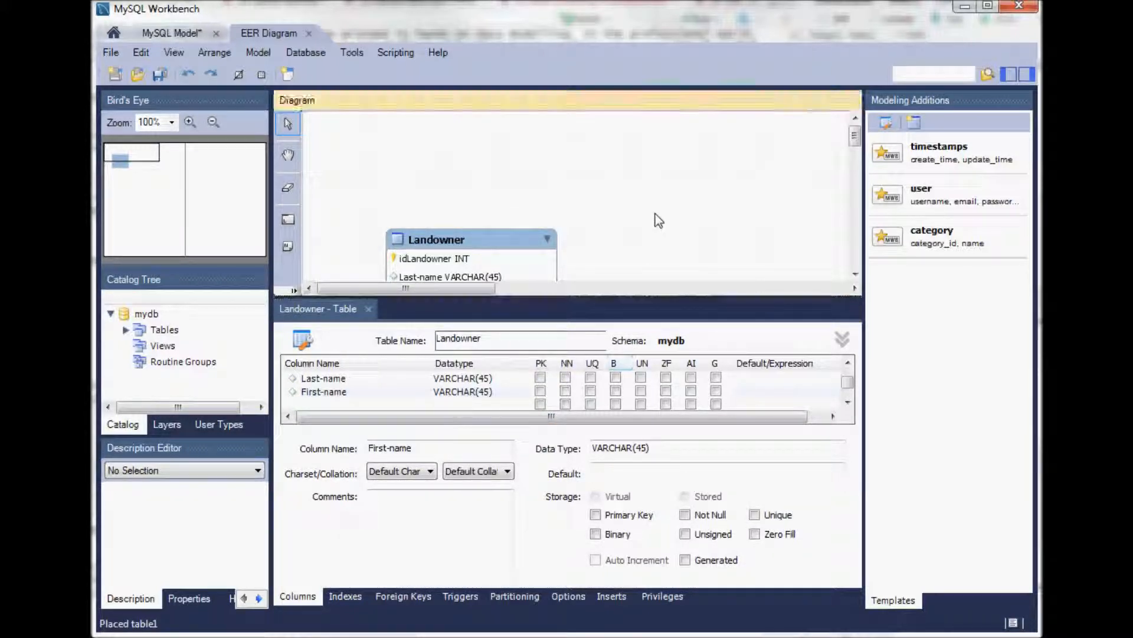
{"action": "mouse_move", "coordinate": [334, 252]}
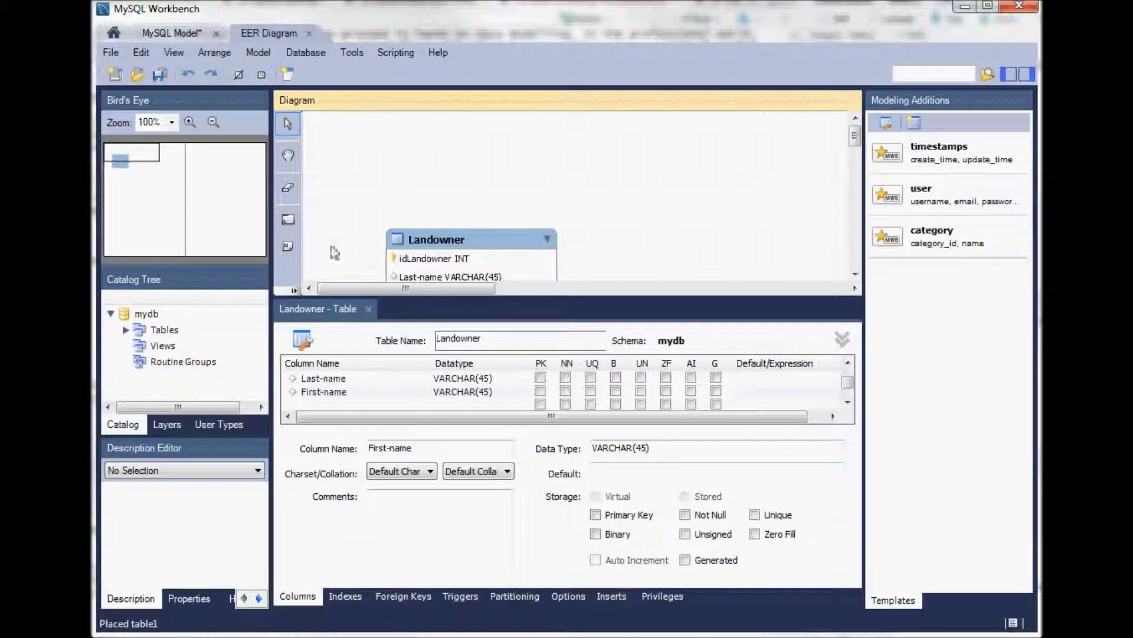
{"action": "mouse_move", "coordinate": [368, 314]}
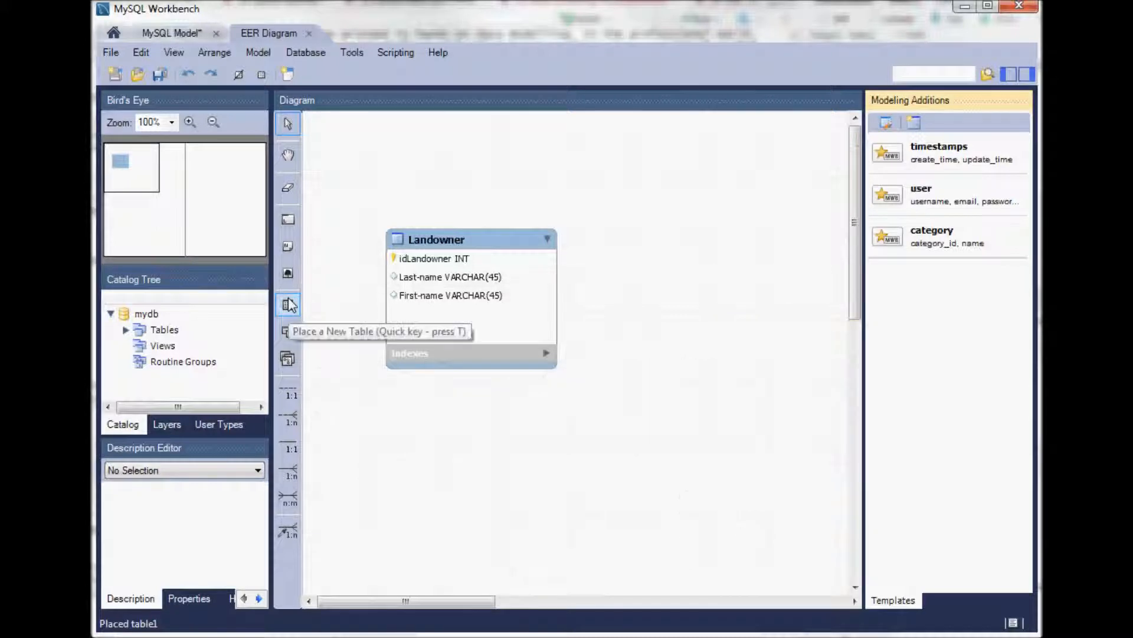
Place a second table1 to the right of Landowner and open its editor.
{"action": "left_click", "coordinate": [287, 305]}
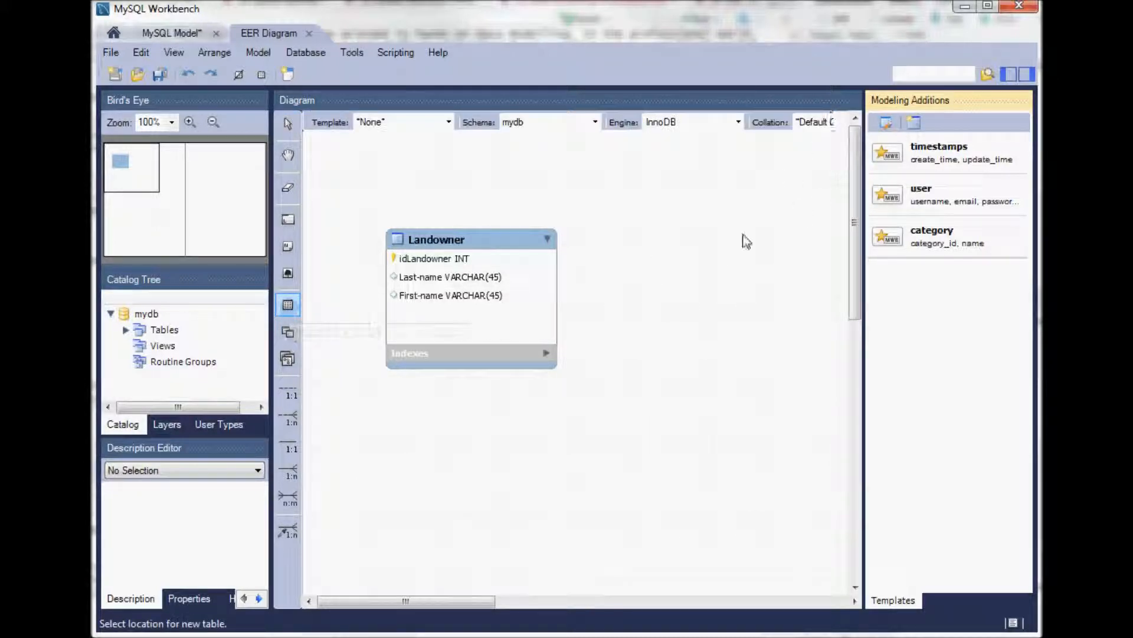
{"action": "left_click", "coordinate": [708, 241]}
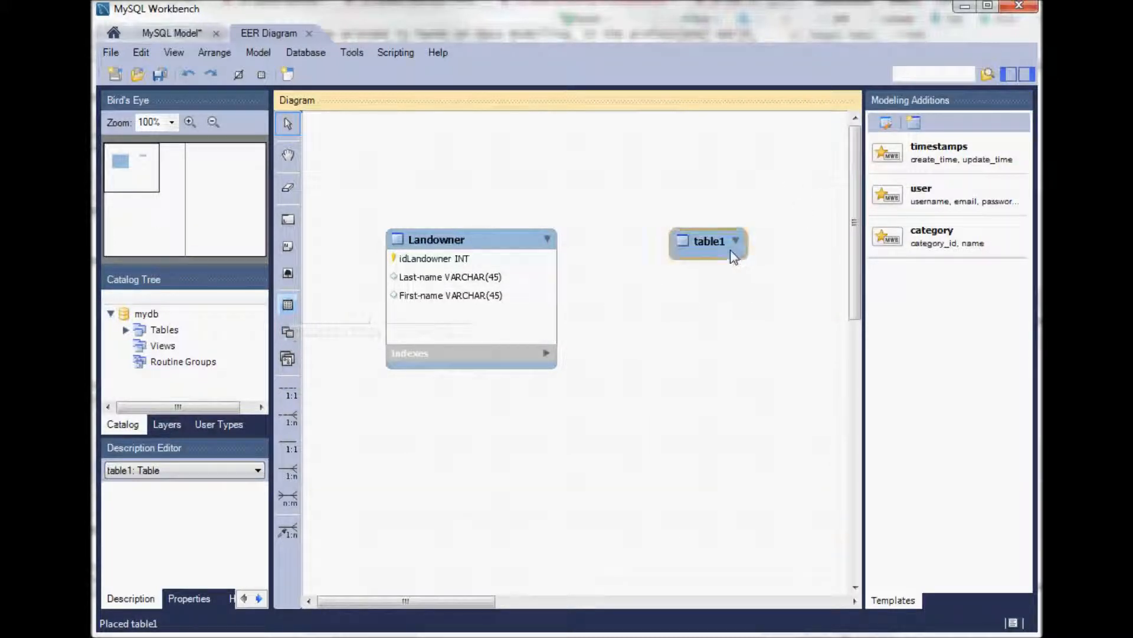
{"action": "left_click", "coordinate": [709, 241]}
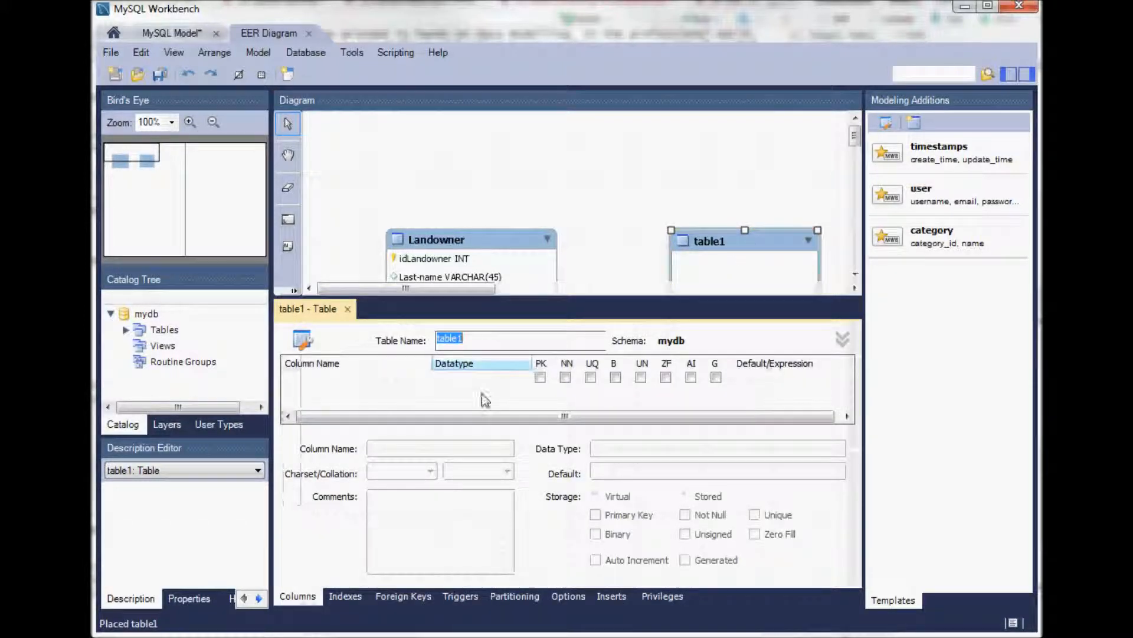
Rename the table to Property with idProperty INT as primary key, not null.
{"action": "type", "text": "P"}
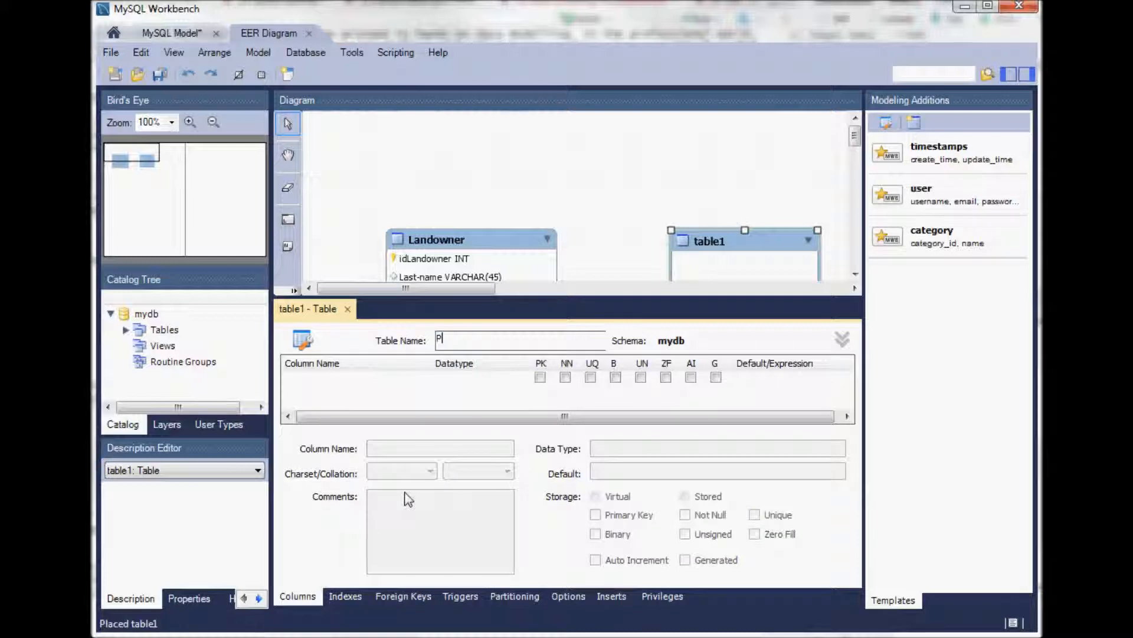
{"action": "type", "text": "roperty"}
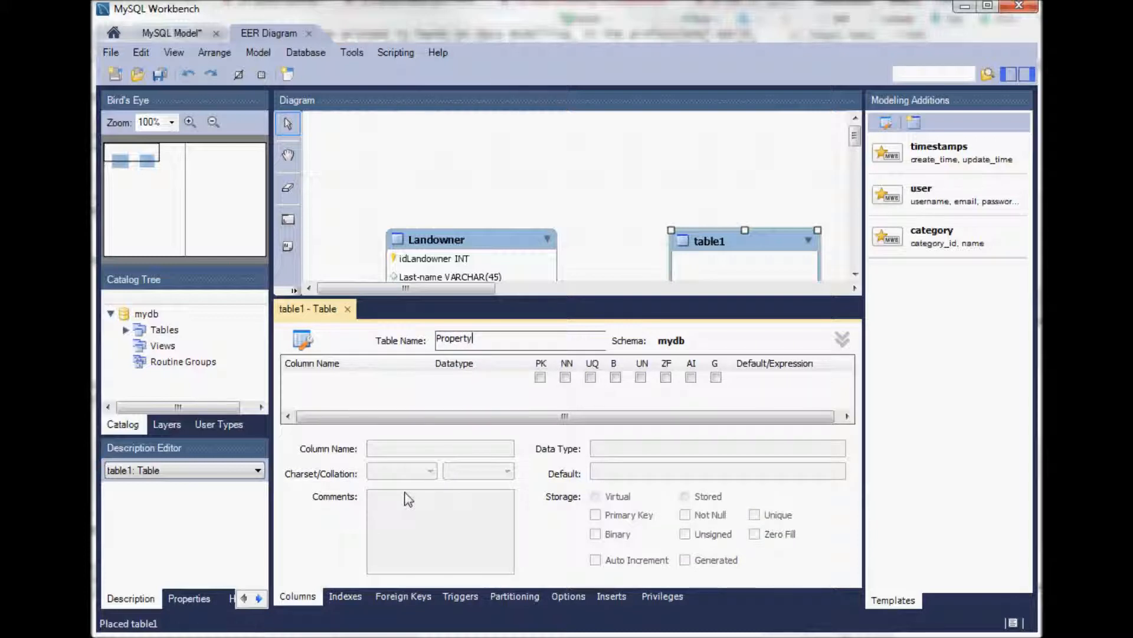
{"action": "key", "text": "Return"}
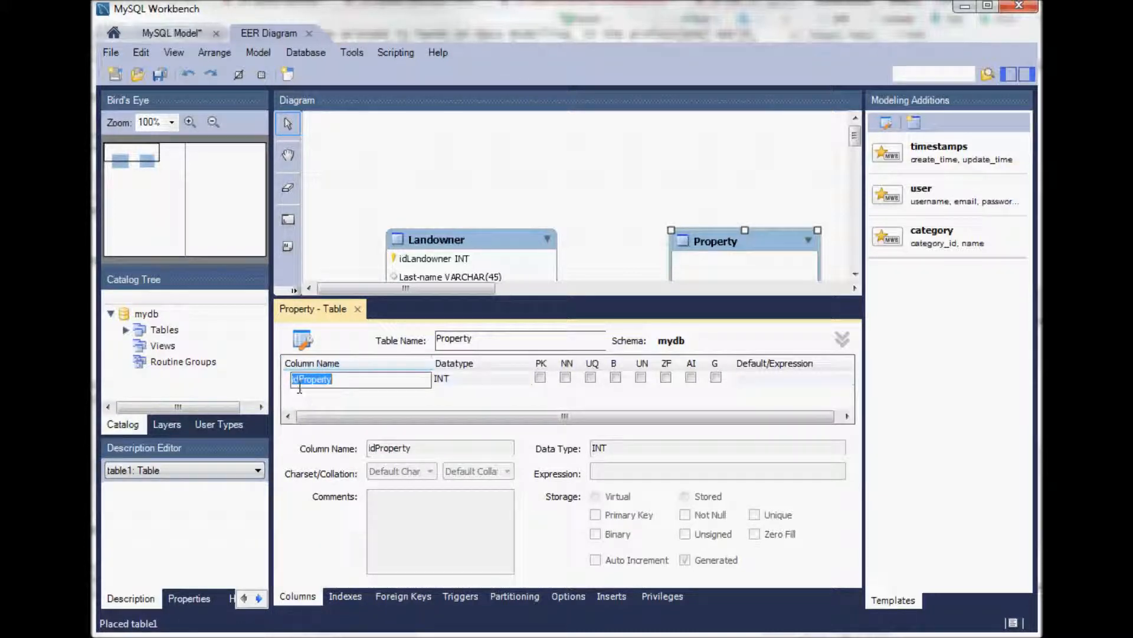
{"action": "left_click", "coordinate": [566, 377]}
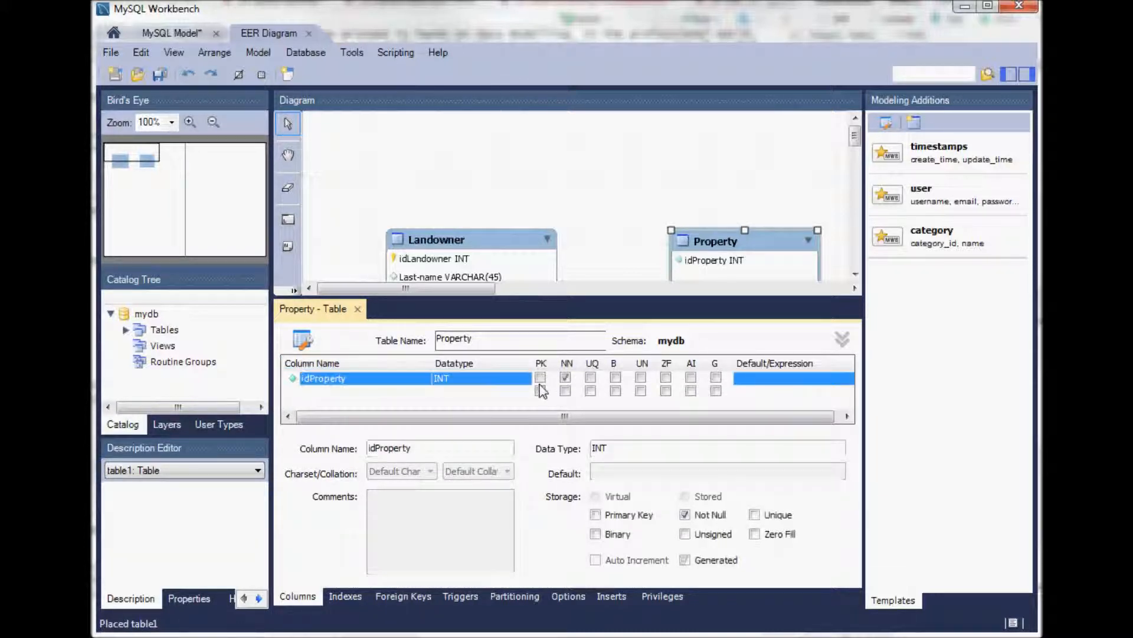
{"action": "left_click", "coordinate": [541, 378]}
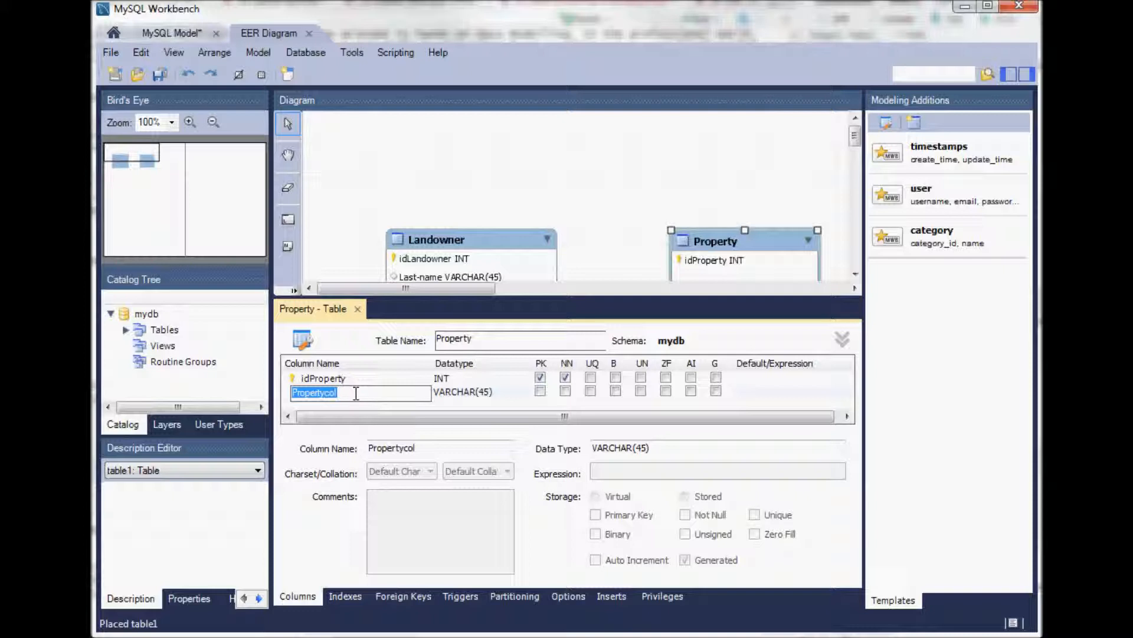
Add City and Street-name VARCHAR(45) columns to Property.
{"action": "type", "text": "City"}
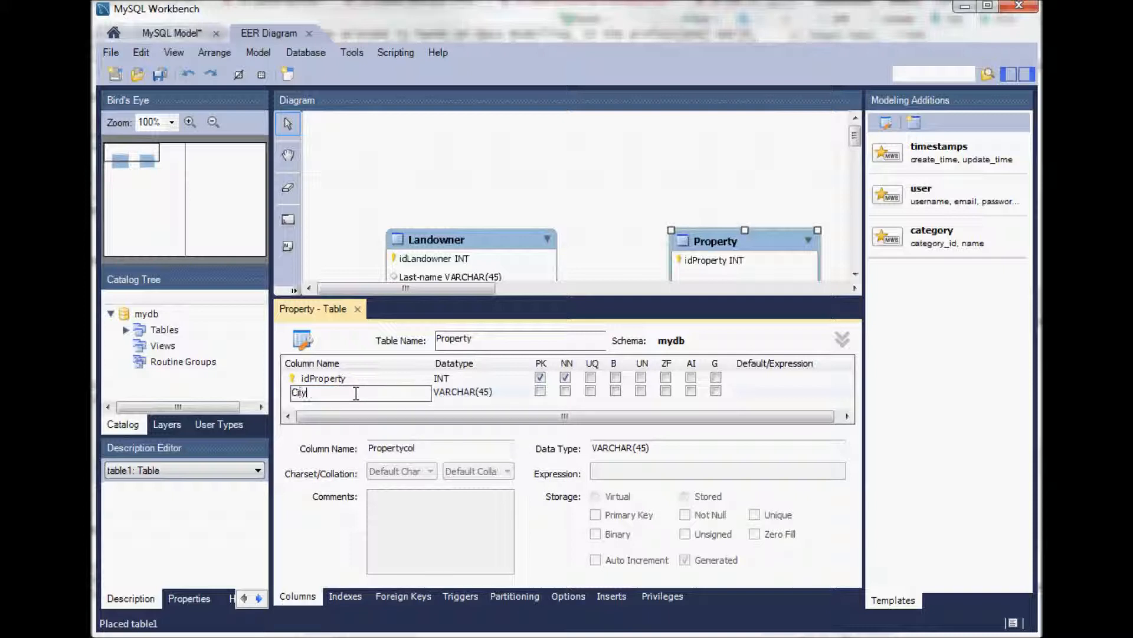
{"action": "mouse_move", "coordinate": [419, 409]}
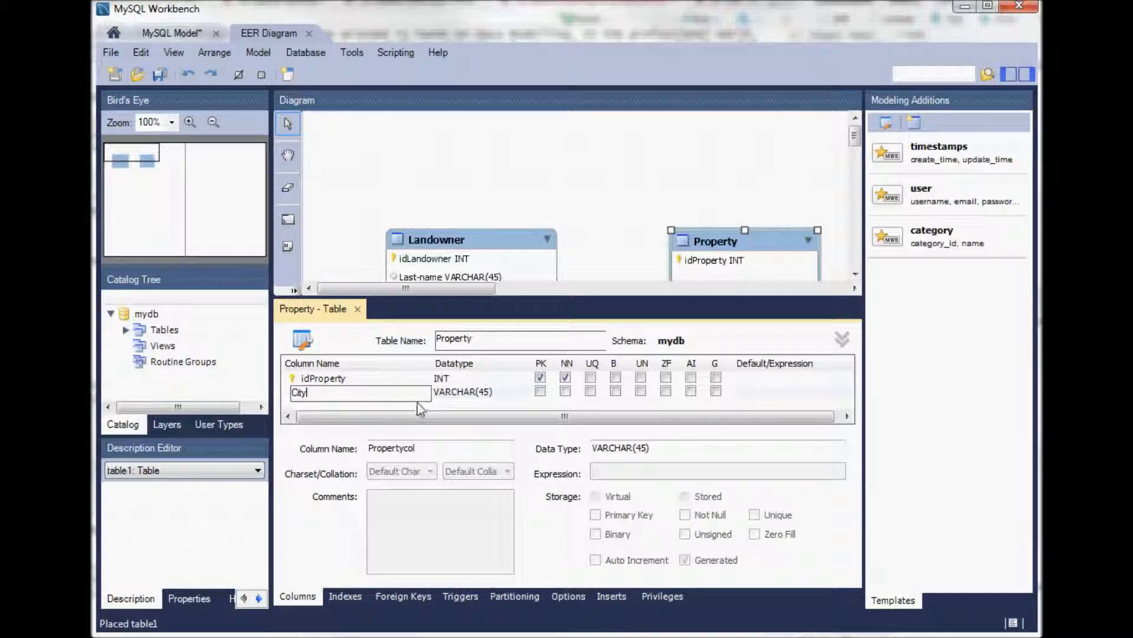
{"action": "key", "text": "Return"}
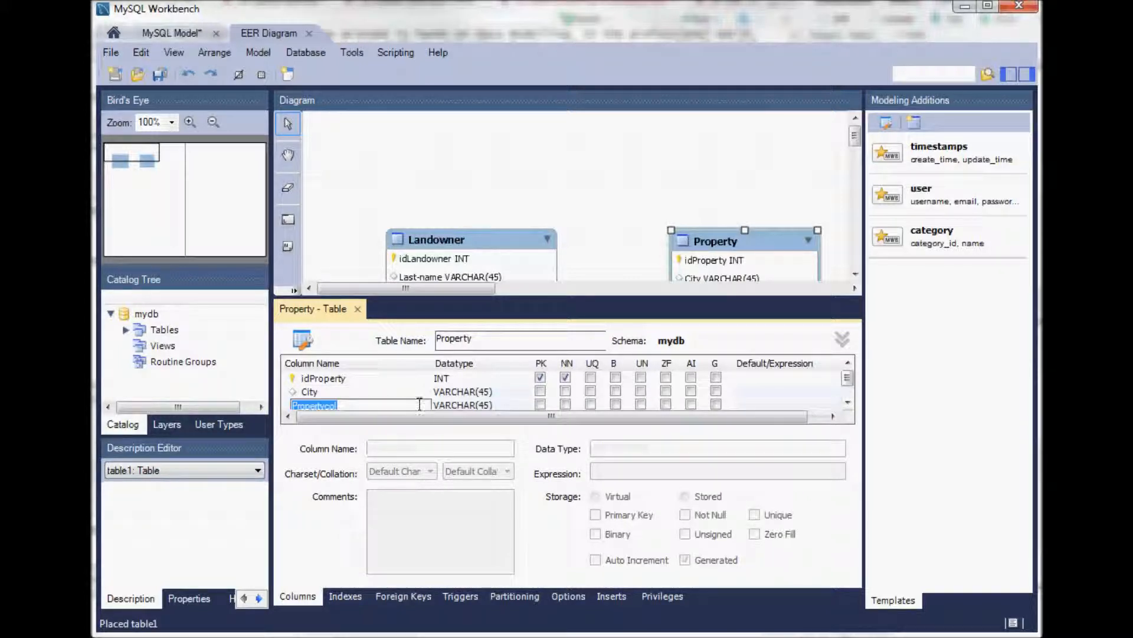
{"action": "type", "text": "Street"}
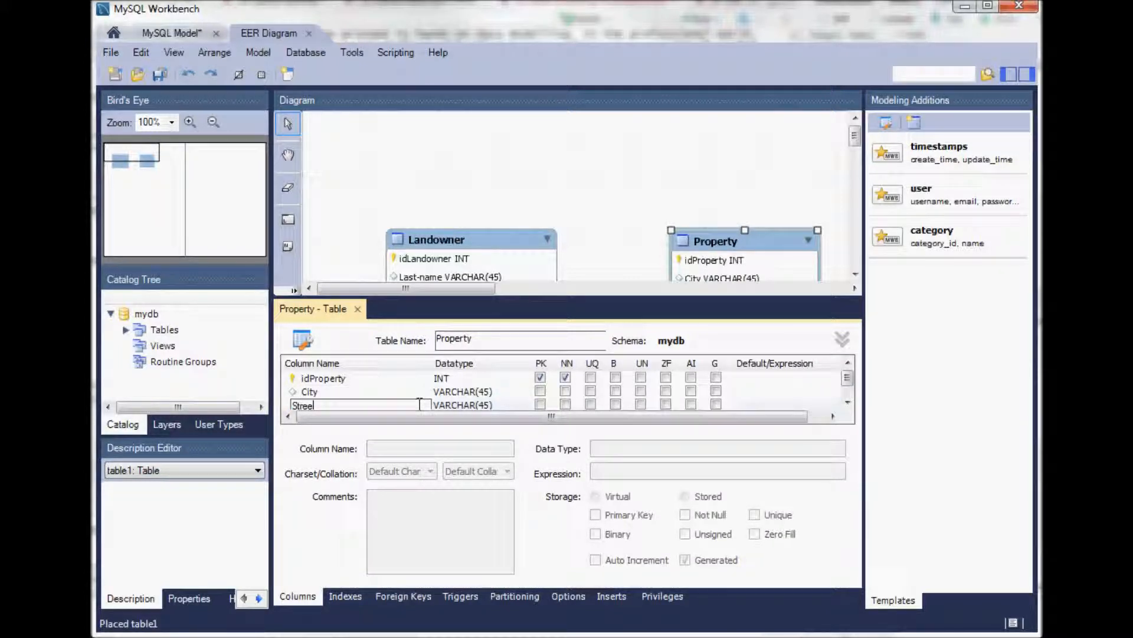
{"action": "type", "text": "-name"}
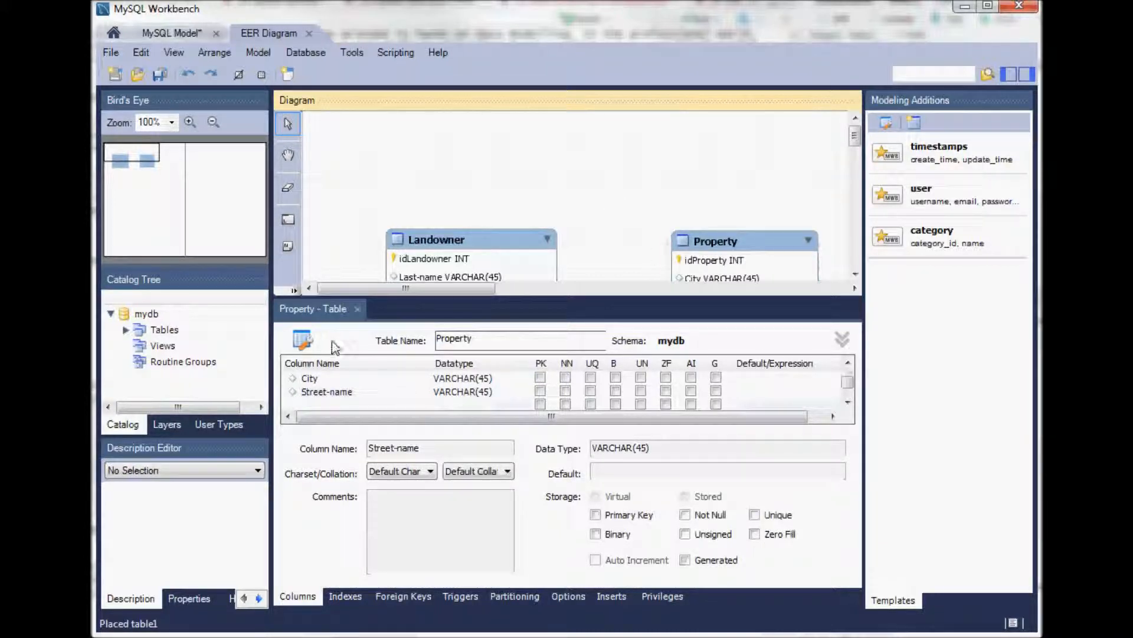
{"action": "mouse_move", "coordinate": [358, 311]}
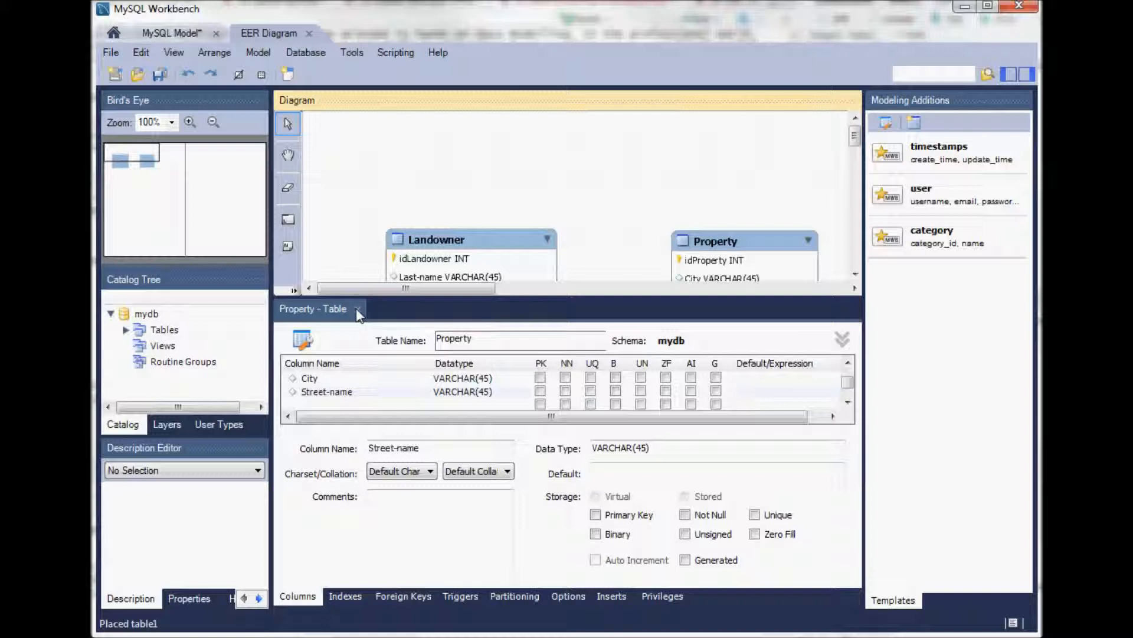
Close the Property table editor, leaving both tables side by side.
{"action": "left_click", "coordinate": [841, 340]}
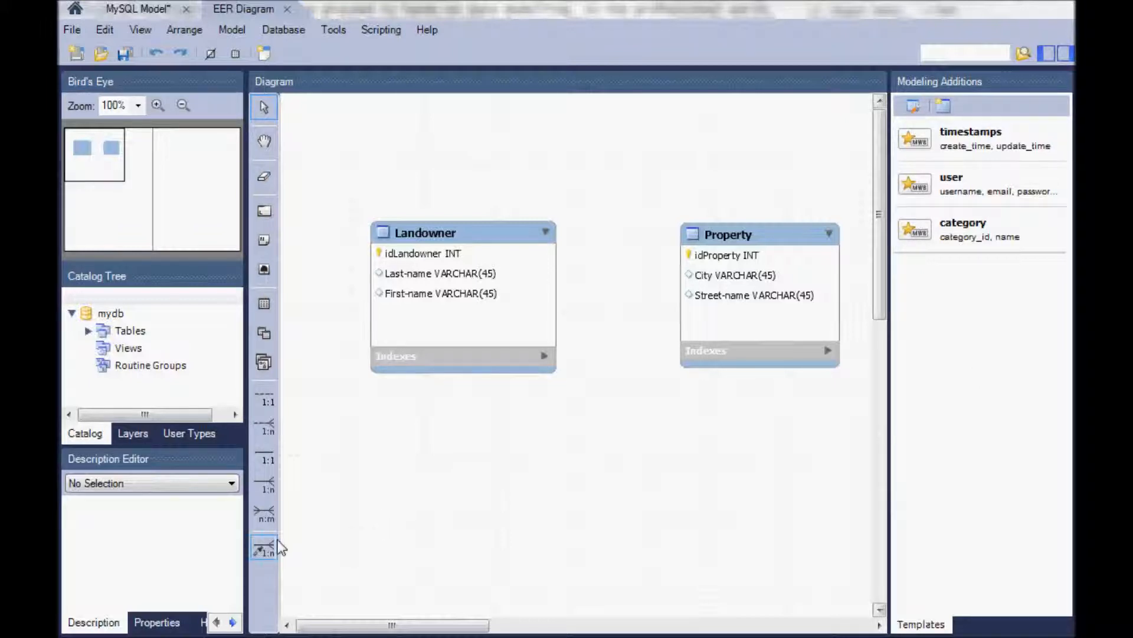
{"action": "mouse_move", "coordinate": [264, 513]}
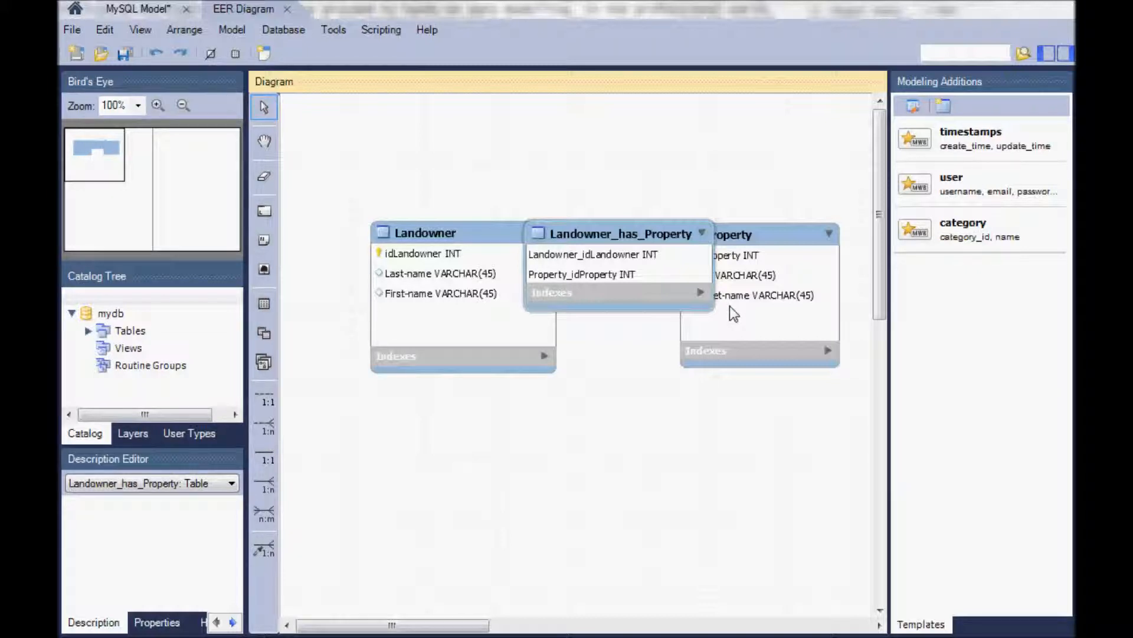
{"action": "mouse_move", "coordinate": [656, 444]}
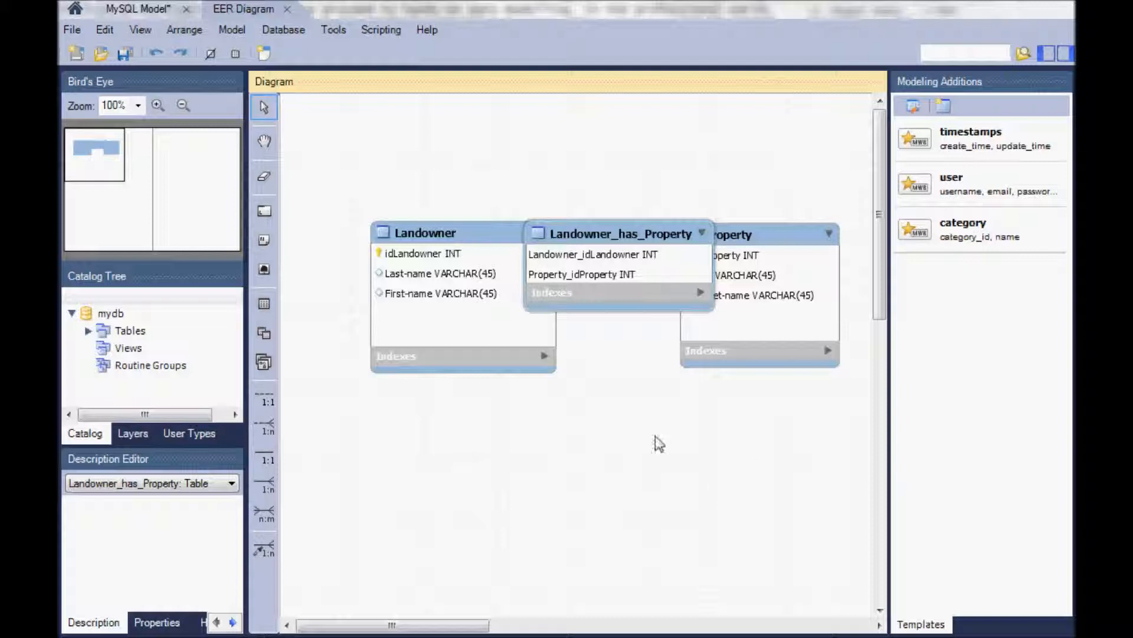
{"action": "mouse_move", "coordinate": [587, 329]}
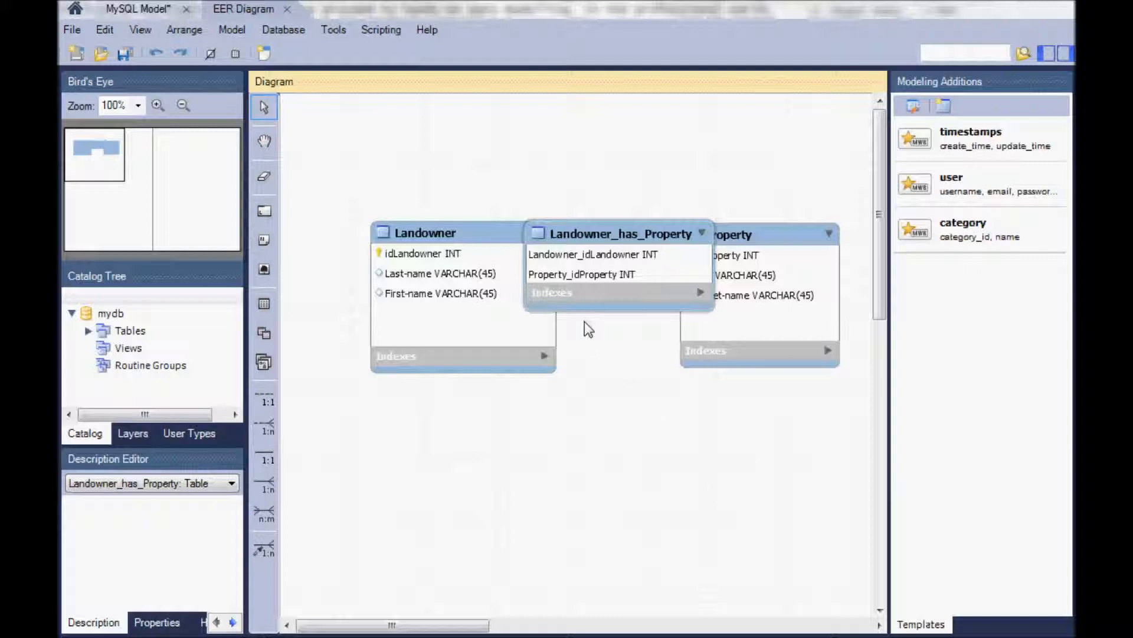
{"action": "mouse_move", "coordinate": [606, 219]}
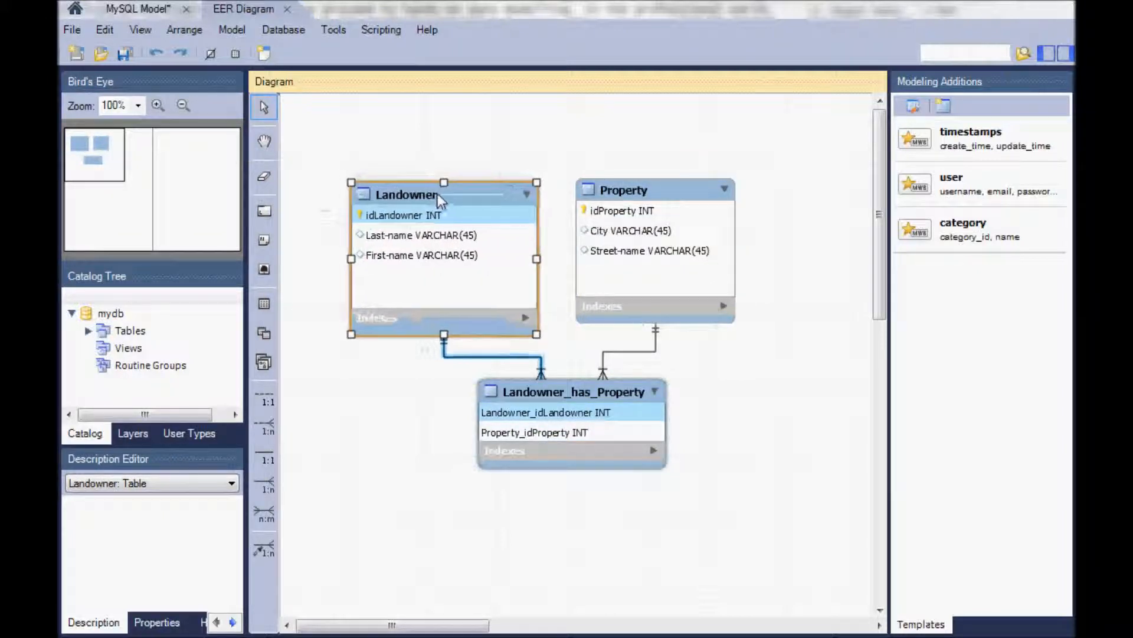
Drag Landowner slightly right to align with Property and the junction table.
{"action": "left_click_drag", "start_coordinate": [405, 193], "coordinate": [423, 198]}
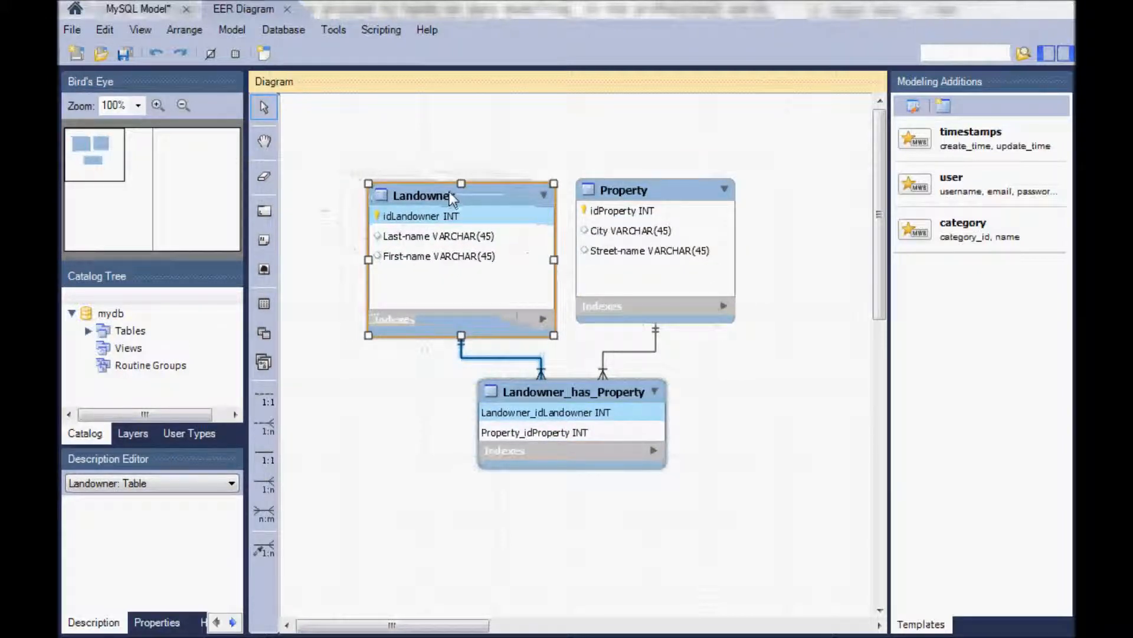
{"action": "left_click", "coordinate": [610, 560]}
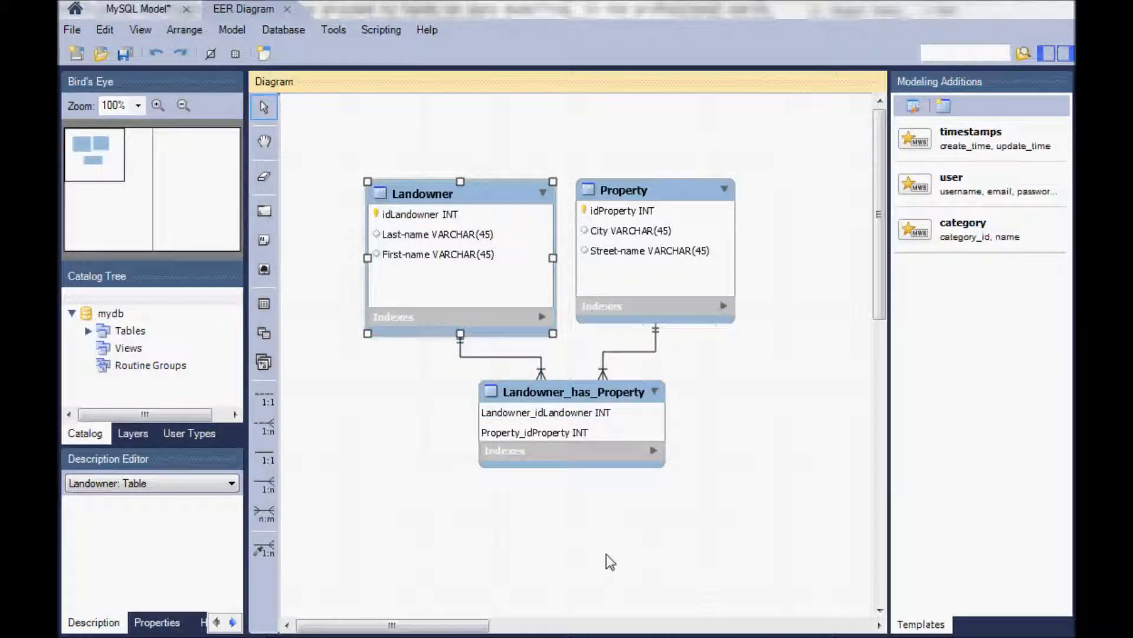
{"action": "mouse_move", "coordinate": [466, 336]}
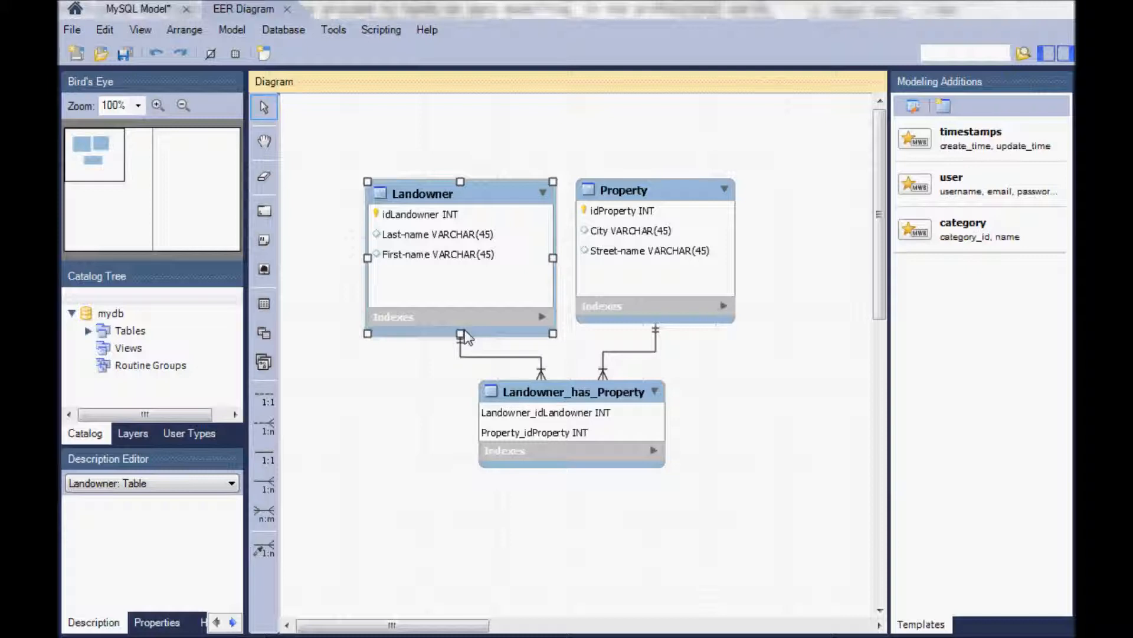
{"action": "mouse_move", "coordinate": [567, 599]}
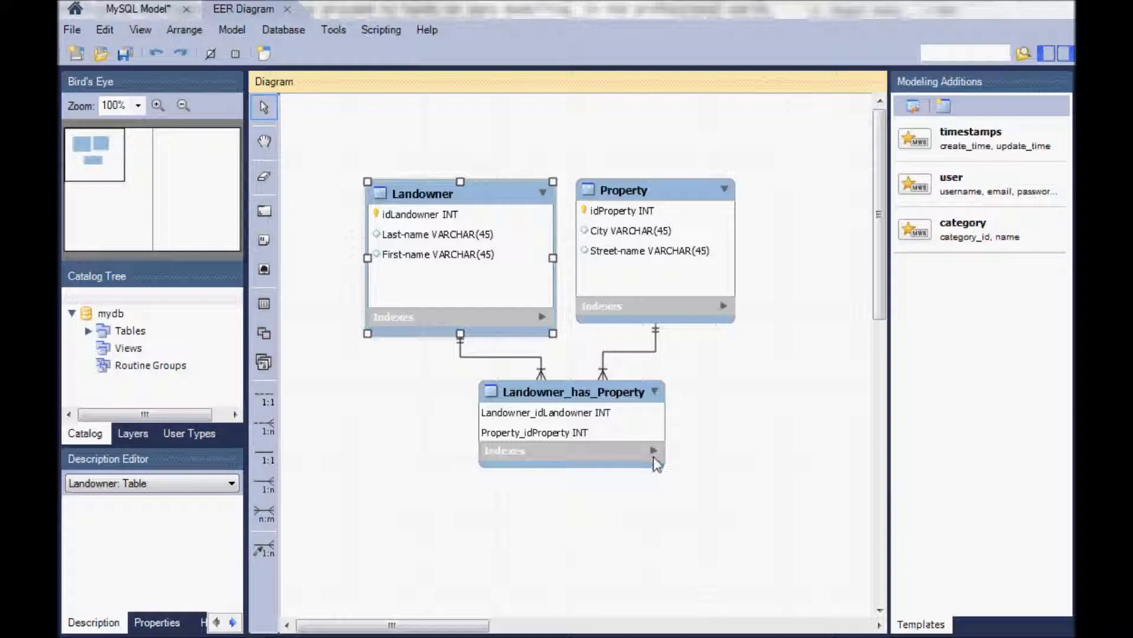
{"action": "mouse_move", "coordinate": [658, 461]}
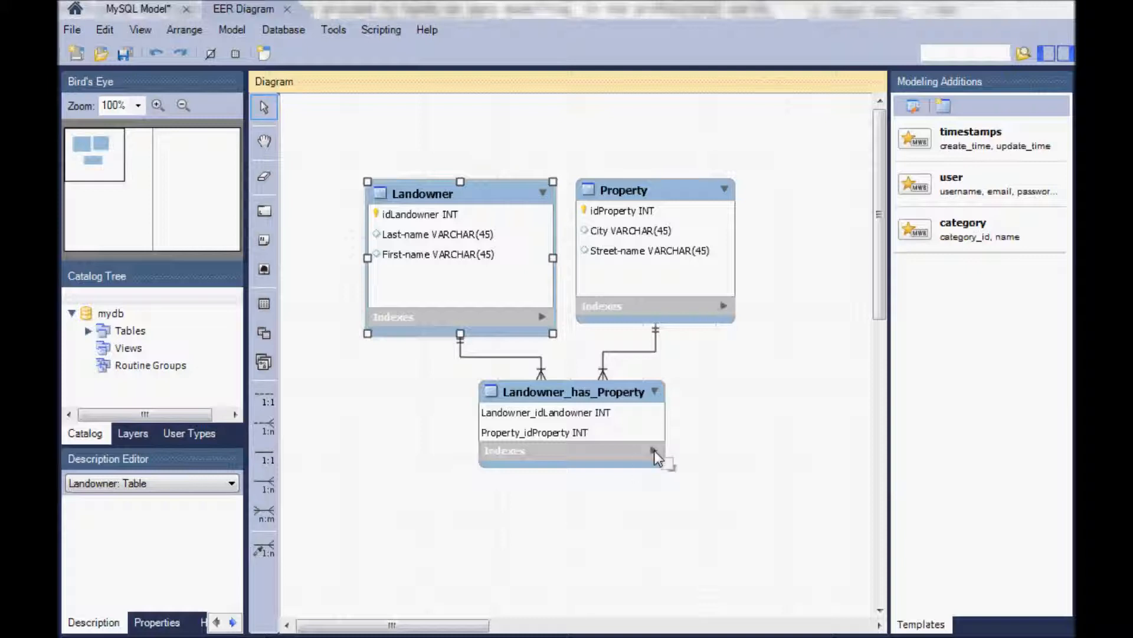
Expand Landowner_has_Property's indexes: PRIMARY plus two foreign-key indexes.
{"action": "left_click", "coordinate": [654, 450]}
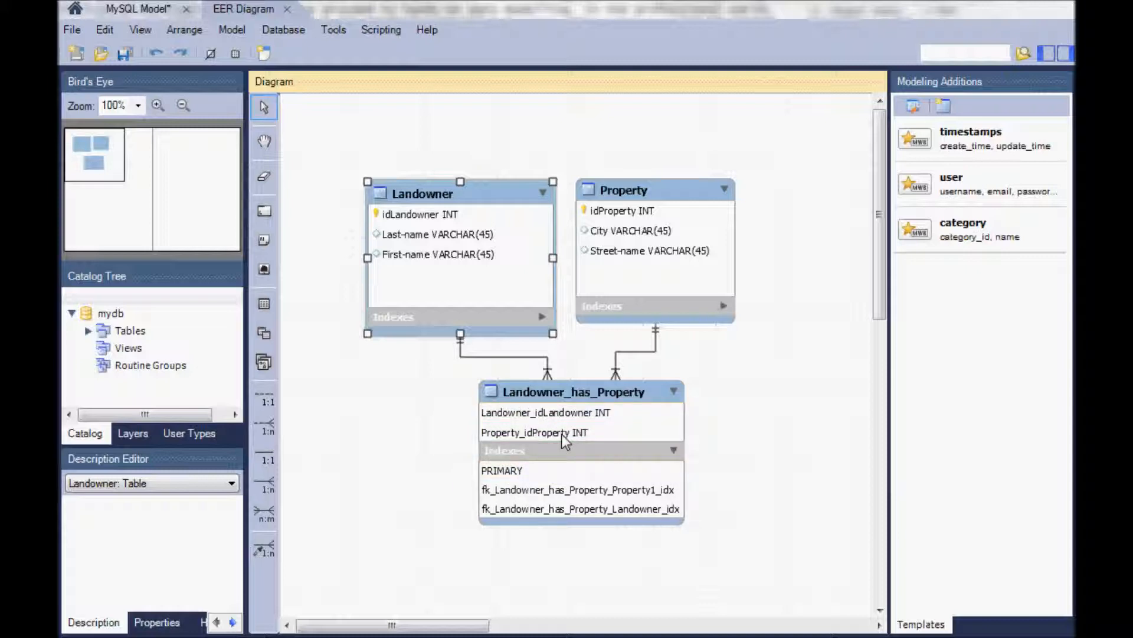
{"action": "mouse_move", "coordinate": [517, 419]}
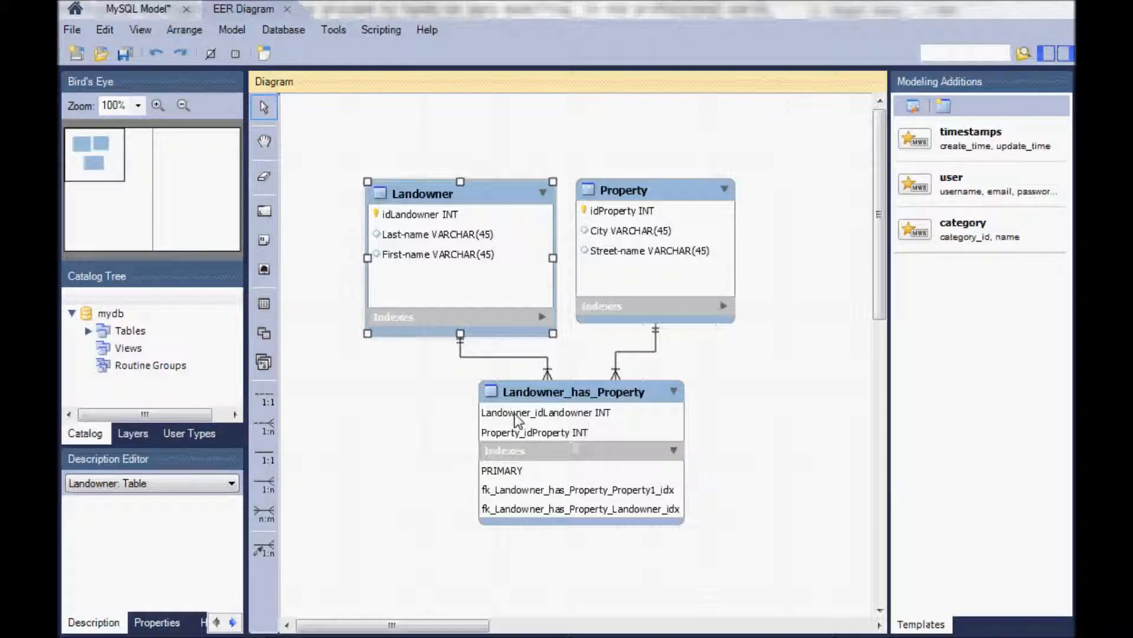
{"action": "mouse_move", "coordinate": [564, 513]}
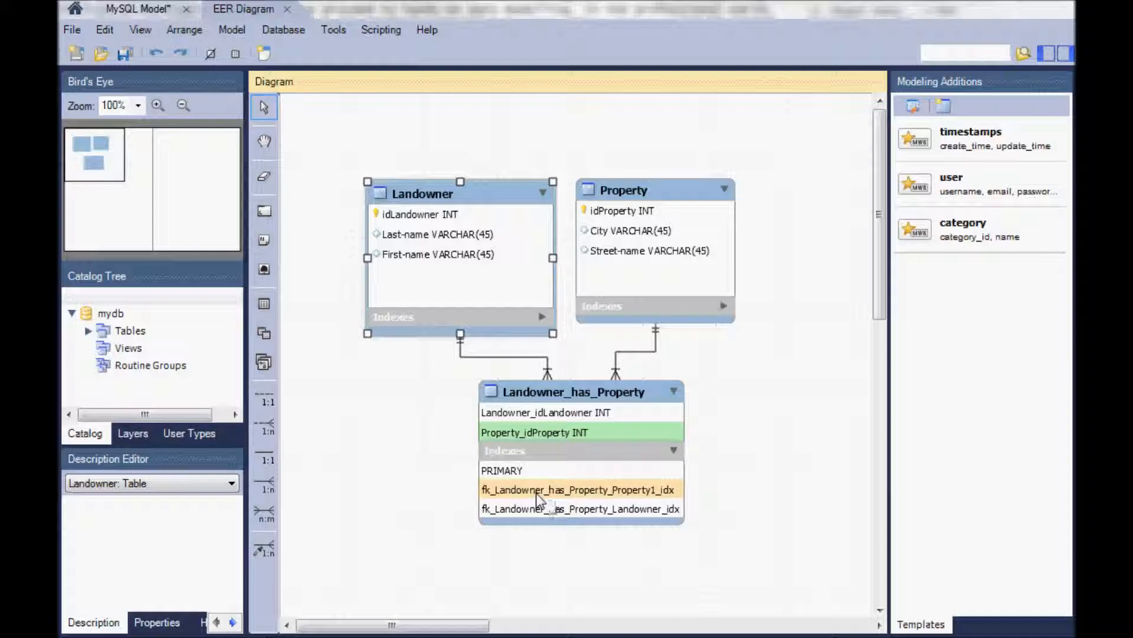
{"action": "mouse_move", "coordinate": [545, 492]}
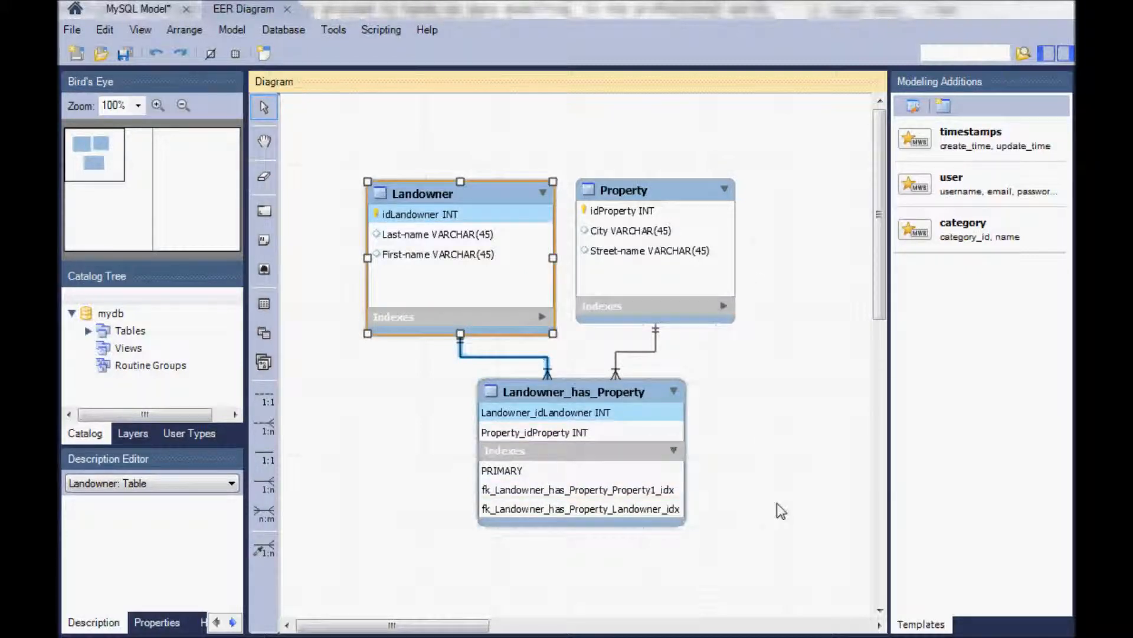
{"action": "left_click", "coordinate": [785, 508]}
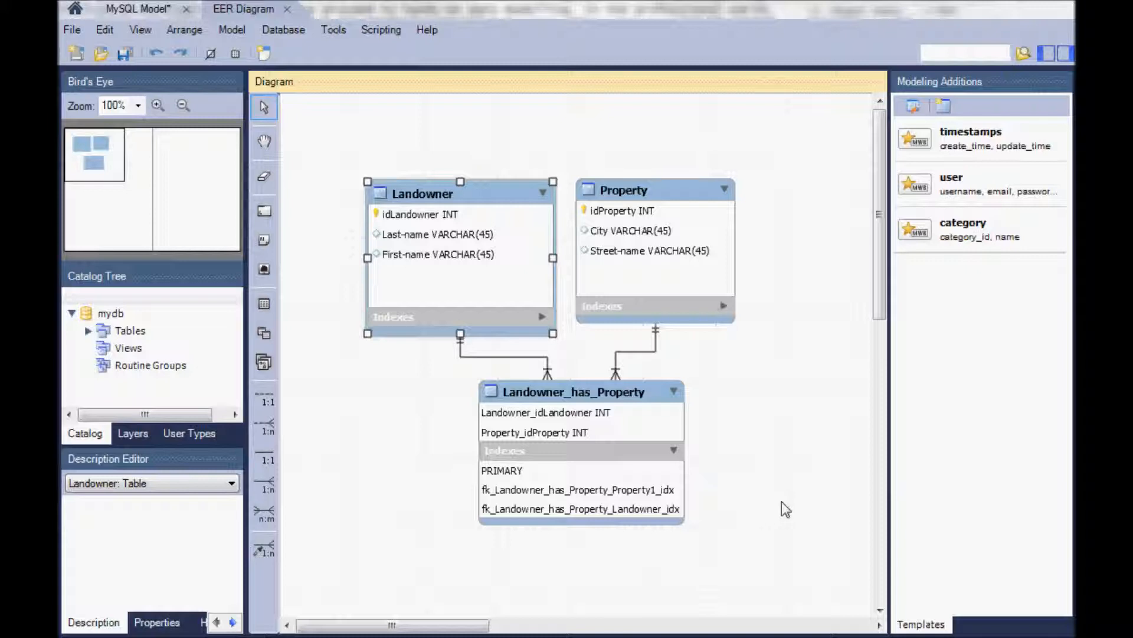